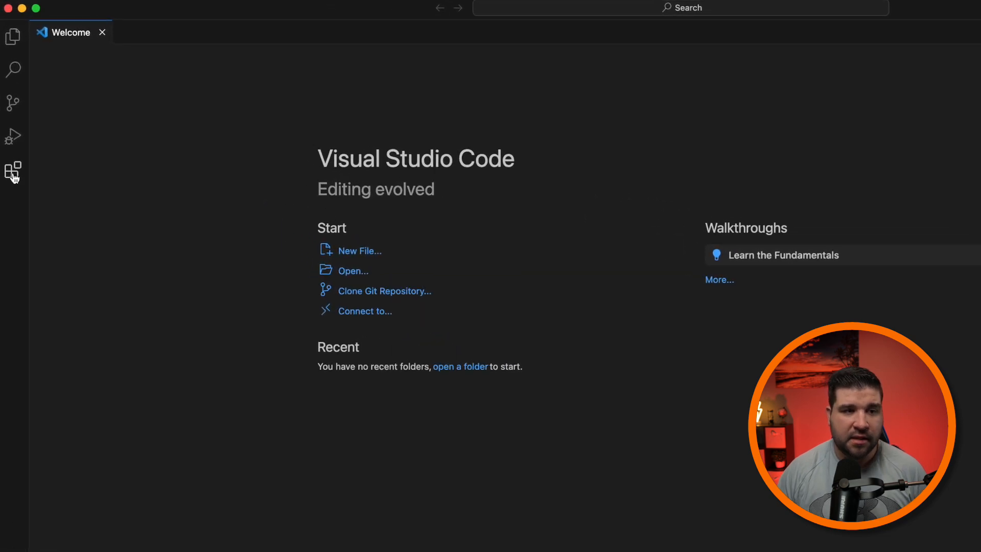
Step: Search the Extensions view for 'gitlens' and install GitLens — Git supercharged
{"action": "left_click", "coordinate": [12, 170]}
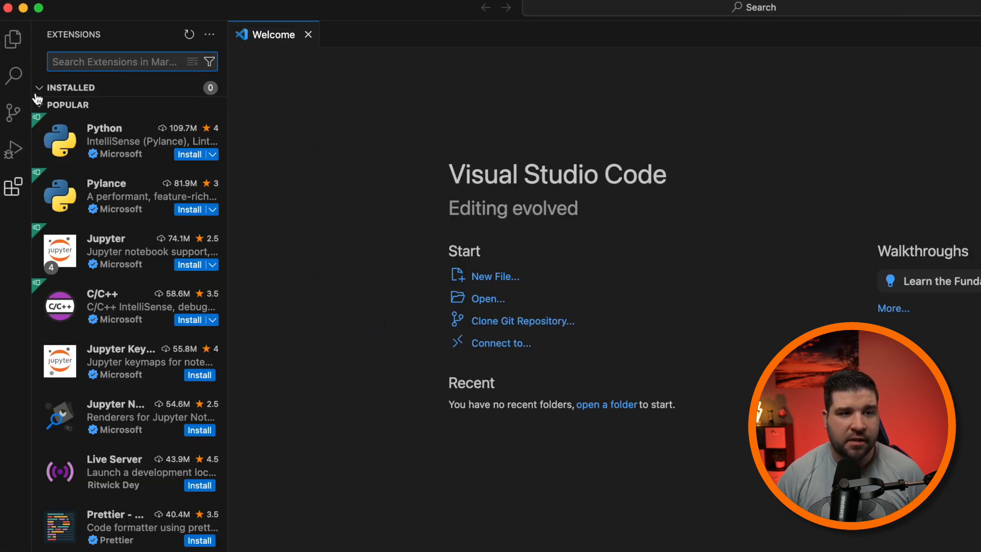
{"action": "mouse_move", "coordinate": [76, 108]}
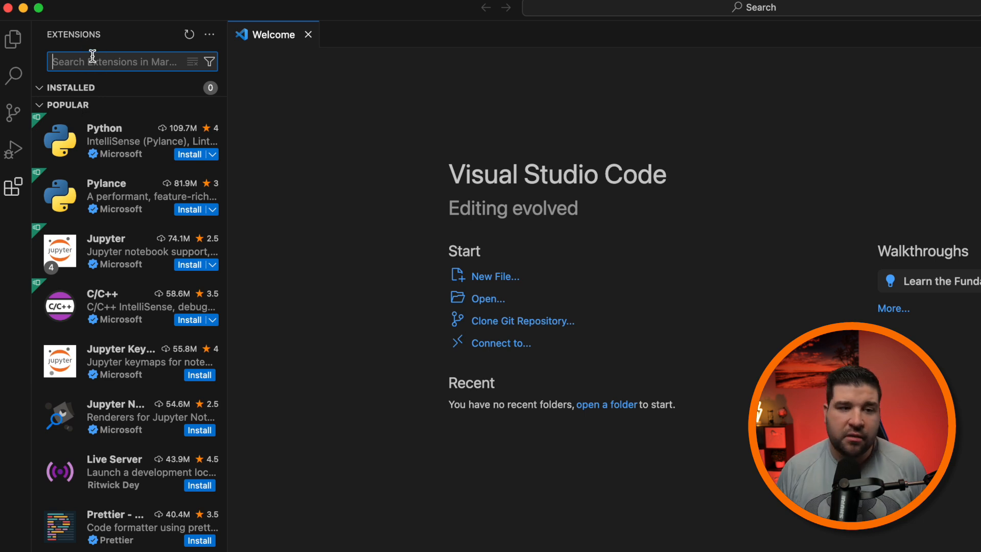
{"action": "mouse_move", "coordinate": [135, 80]}
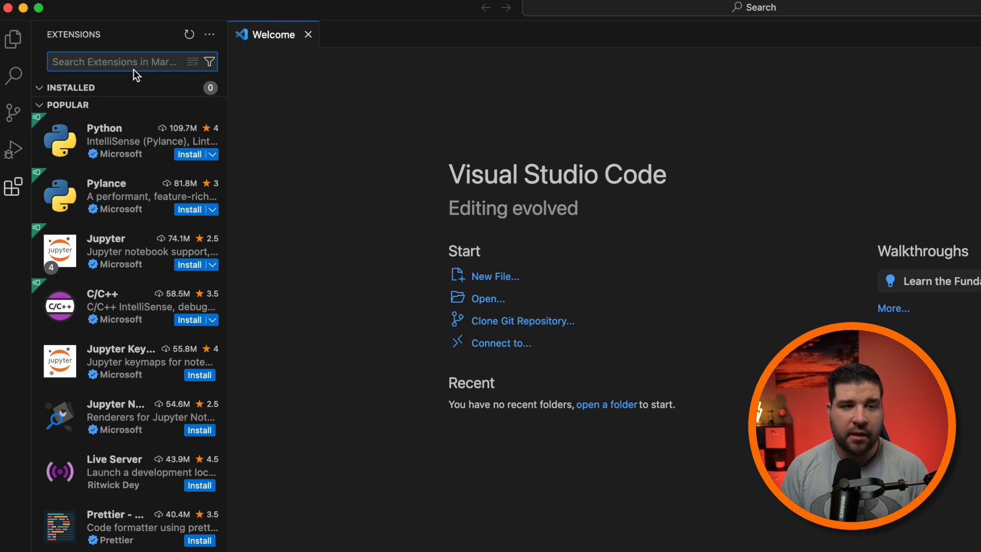
{"action": "type", "text": "gitlens"}
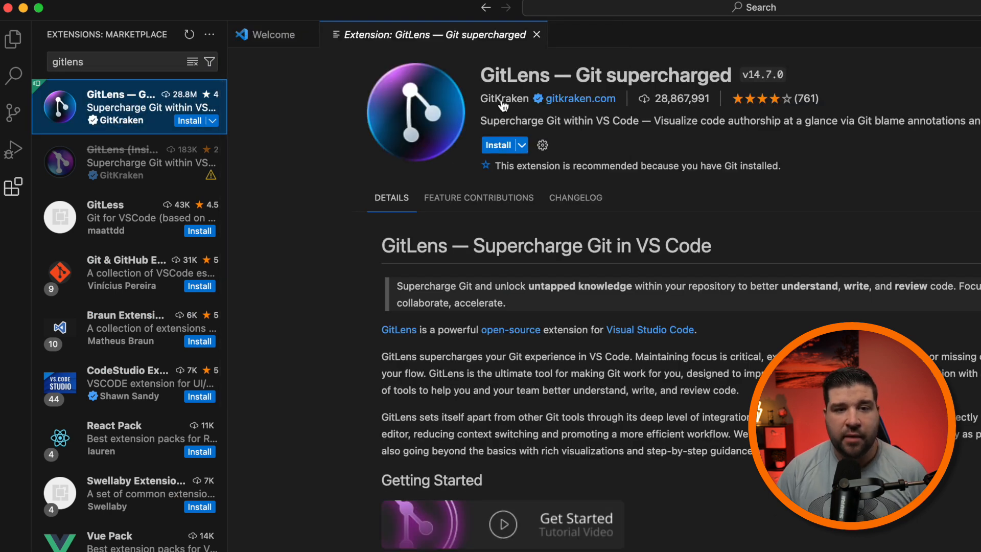
{"action": "mouse_move", "coordinate": [689, 104]}
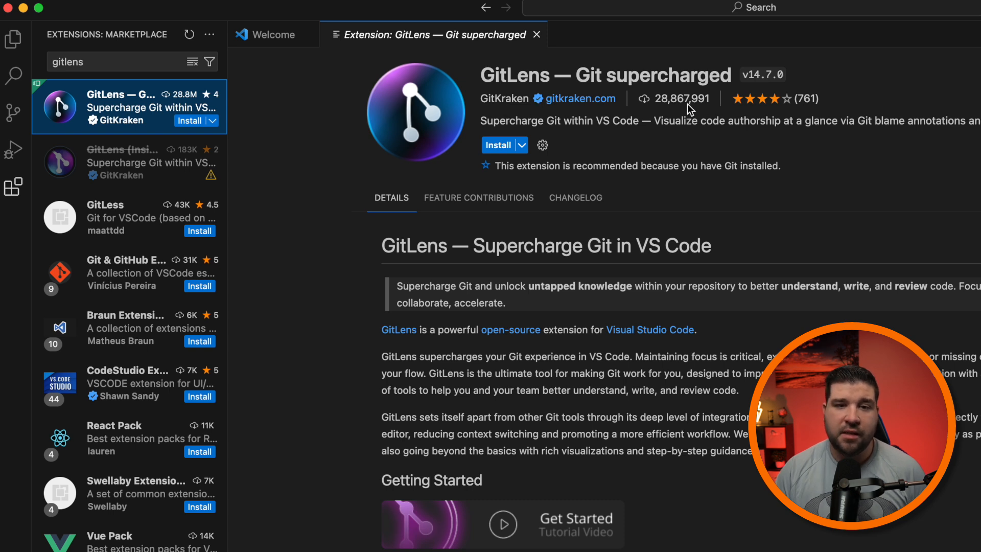
{"action": "mouse_move", "coordinate": [809, 107]}
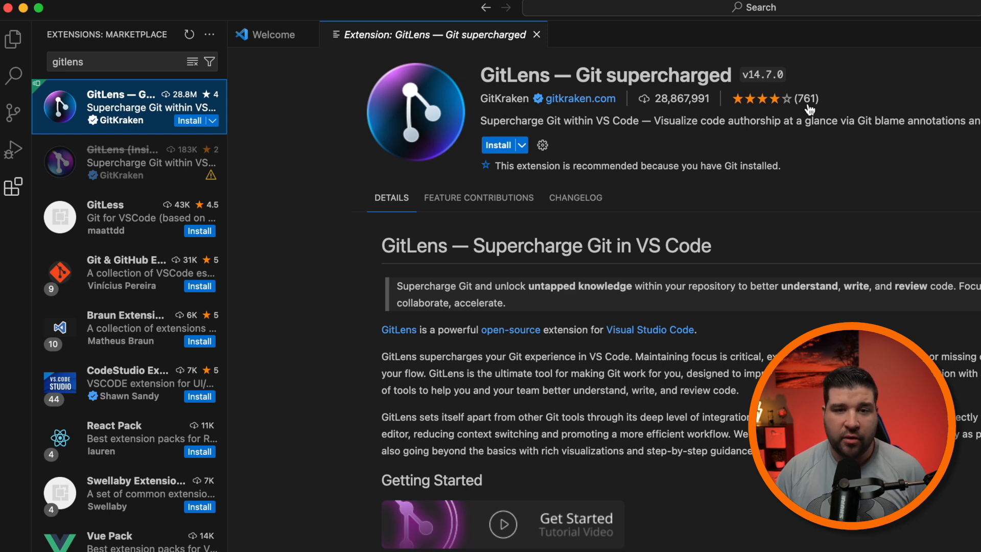
{"action": "scroll", "scroll_direction": "down", "scroll_amount": 3}
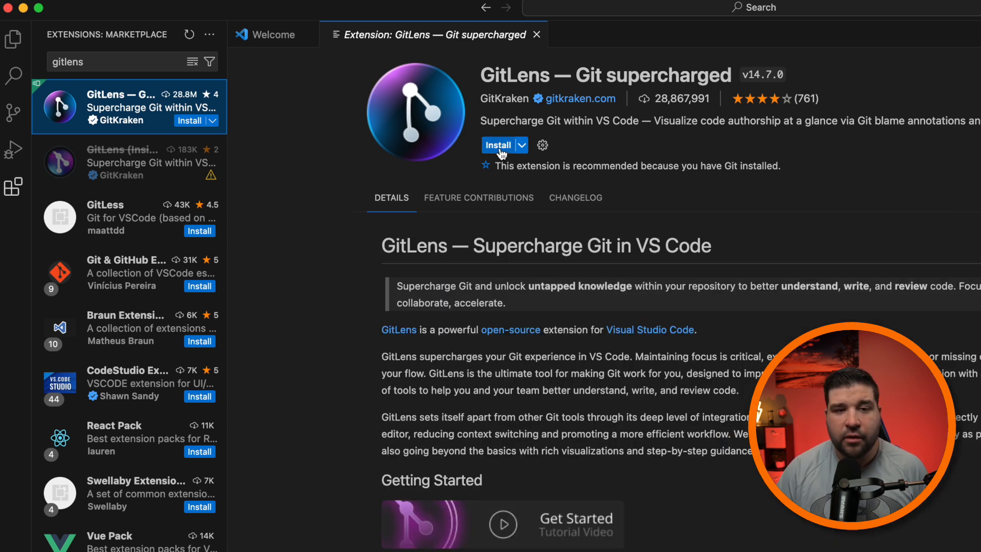
{"action": "left_click", "coordinate": [498, 145]}
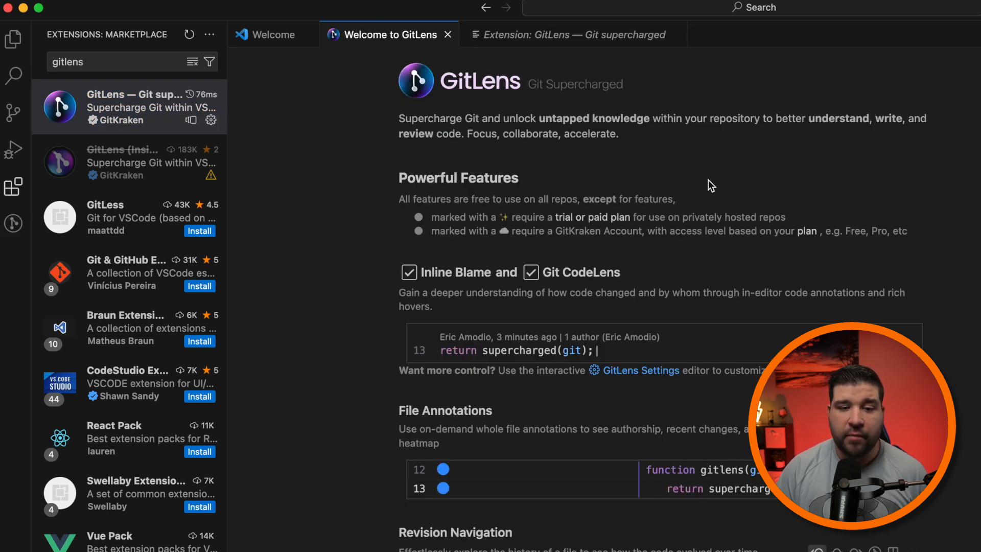
{"action": "mouse_move", "coordinate": [730, 182]}
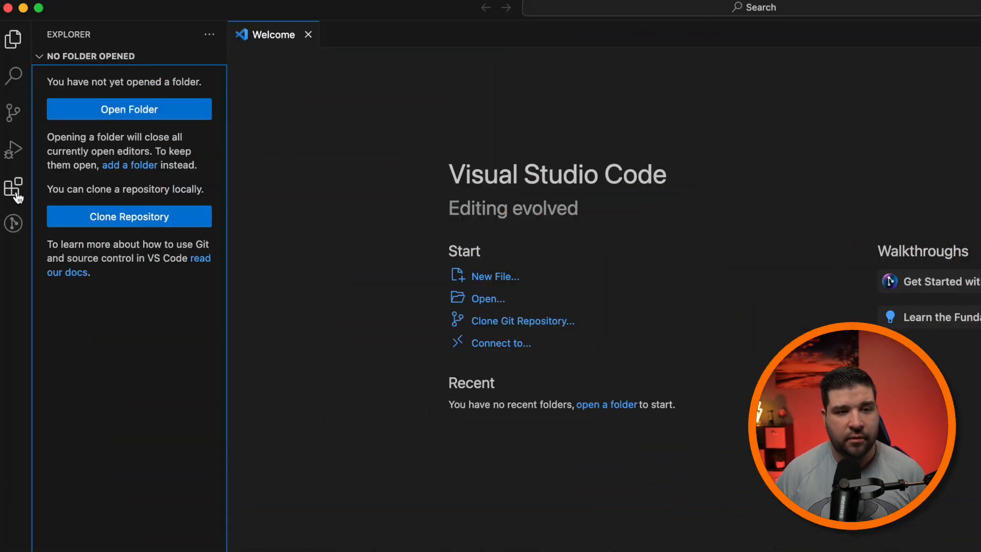
Step: Install the GitHub Theme extension and apply the GitHub Dark colour theme
{"action": "left_click", "coordinate": [12, 184]}
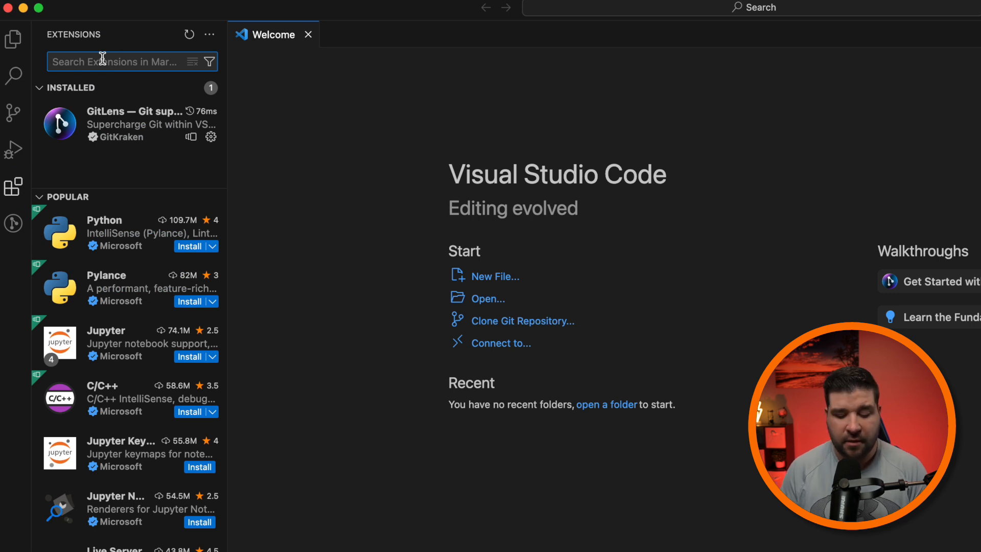
{"action": "type", "text": "github theme"}
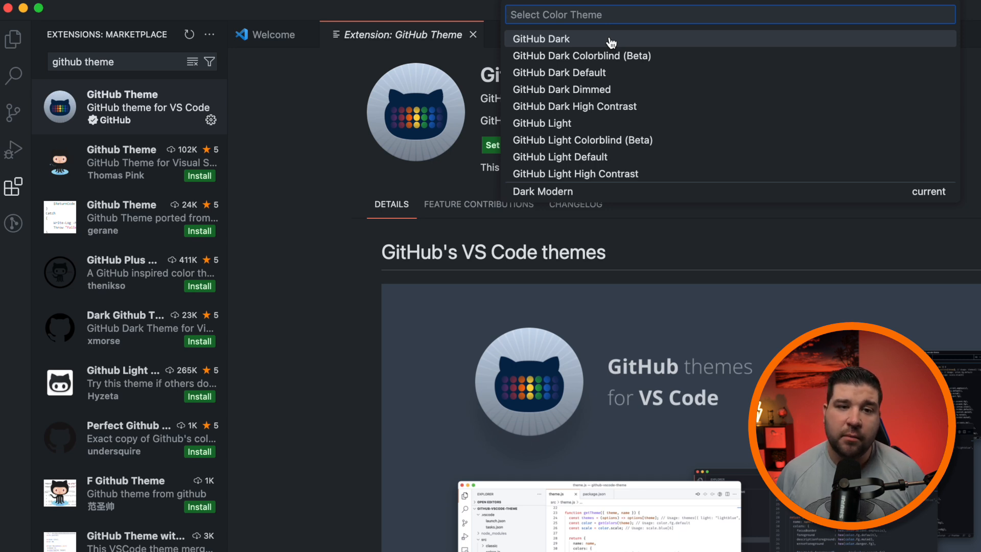
{"action": "mouse_move", "coordinate": [575, 38]}
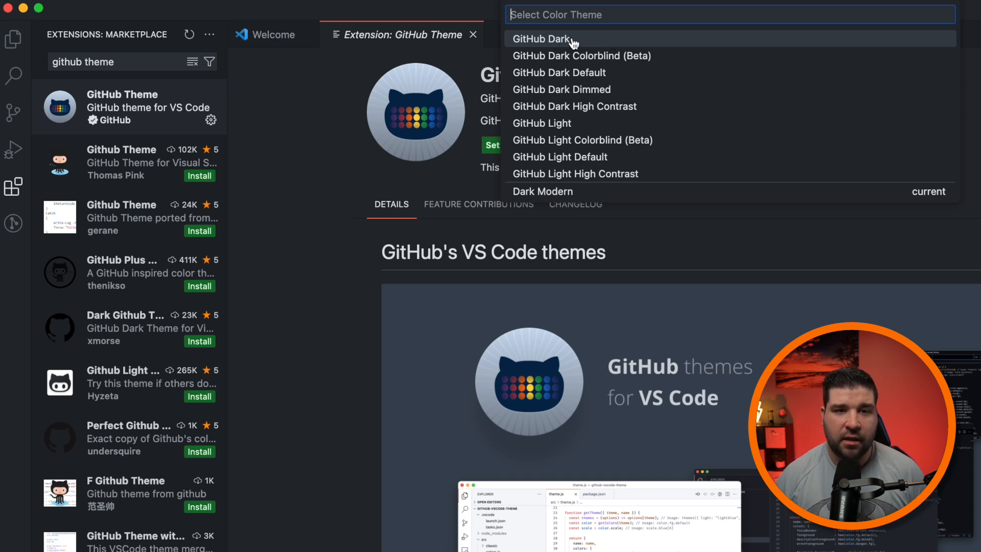
{"action": "left_click", "coordinate": [542, 39]}
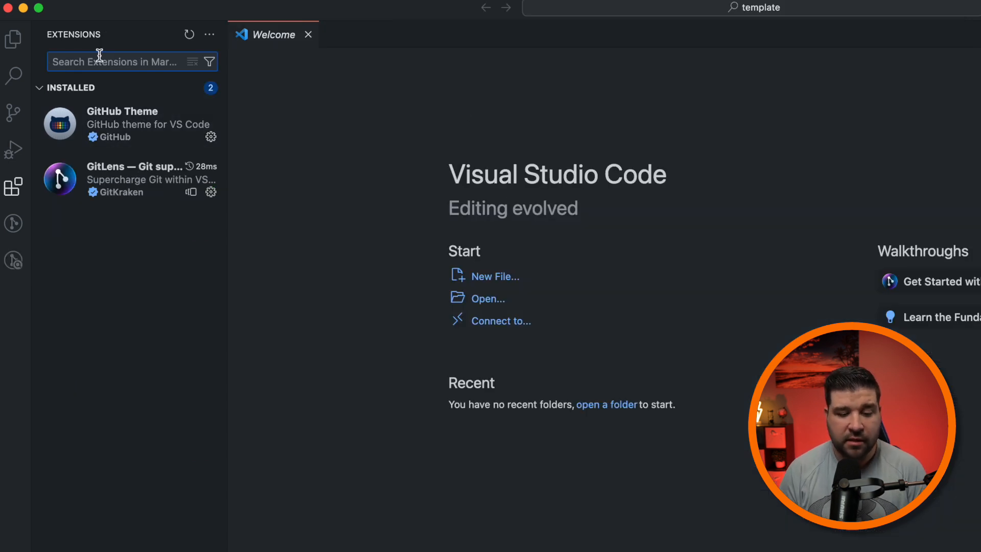
Step: Install Material Icon Theme and set it as the file icon theme
{"action": "type", "text": "Material Icon theme"}
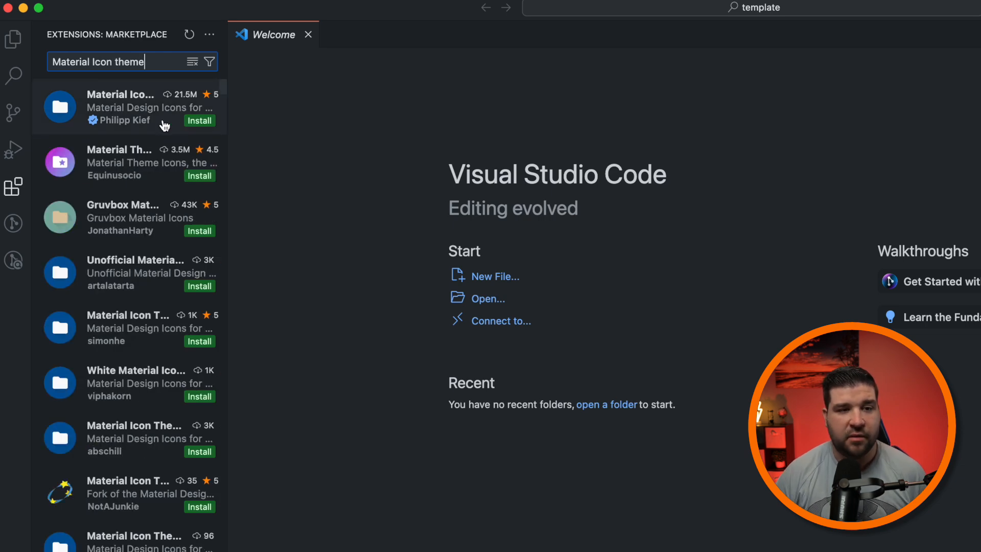
{"action": "left_click", "coordinate": [199, 121]}
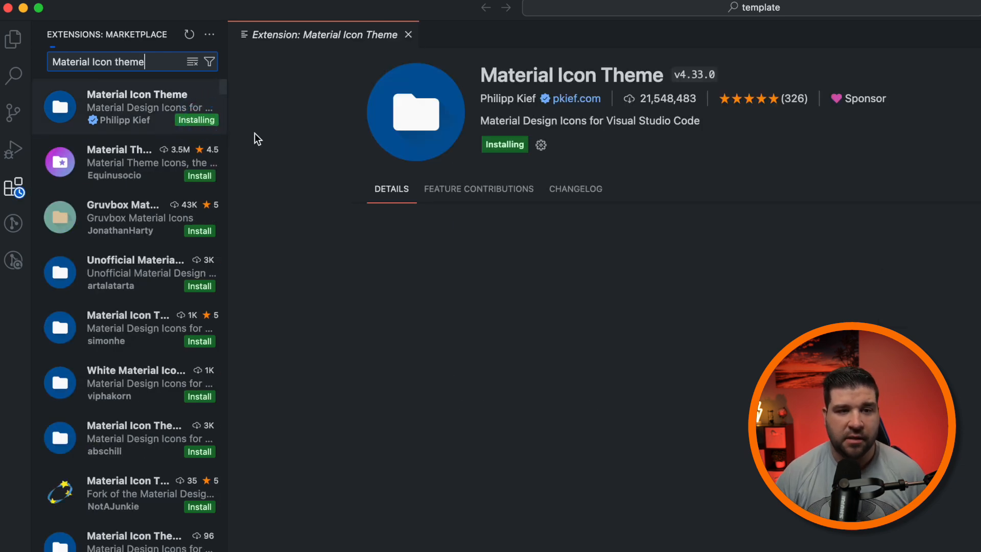
{"action": "left_click", "coordinate": [527, 145]}
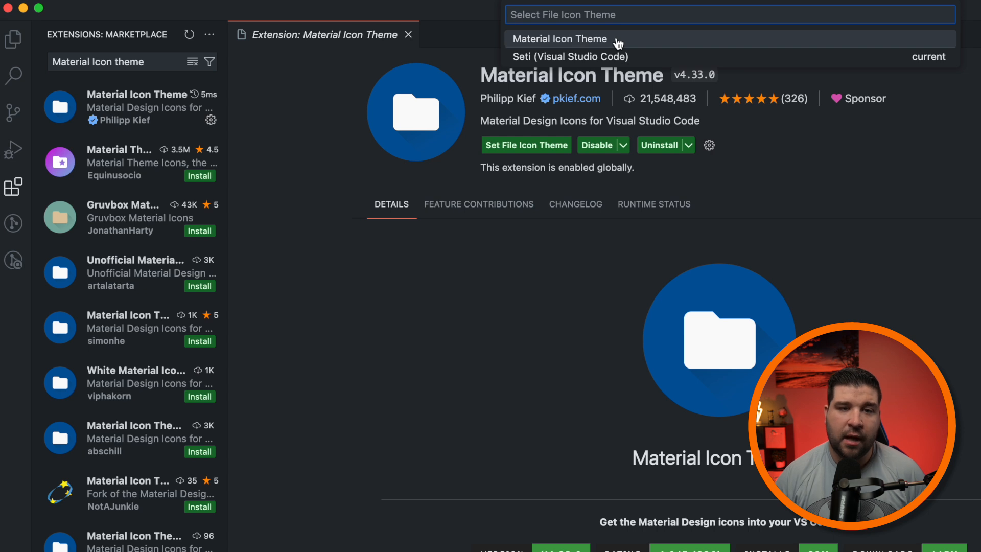
{"action": "left_click", "coordinate": [560, 39]}
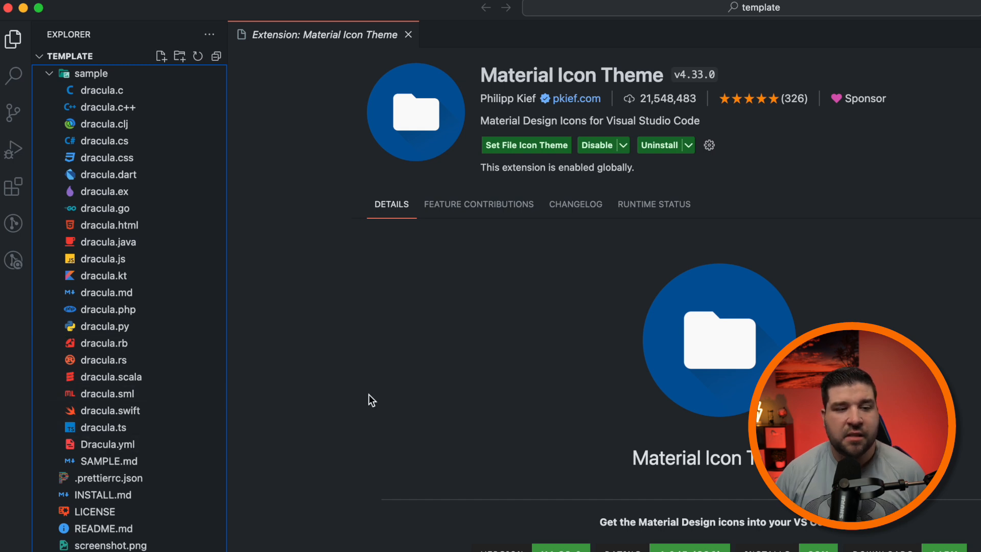
{"action": "mouse_move", "coordinate": [138, 344]}
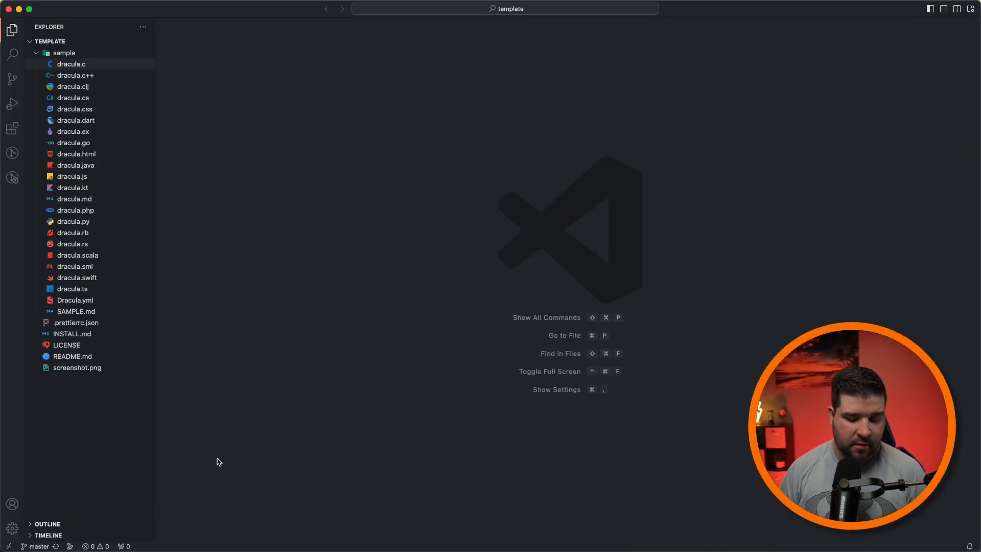
Step: Open workbench.colorCustomizations for editing in settings.json
{"action": "key", "text": "Cmd+,"}
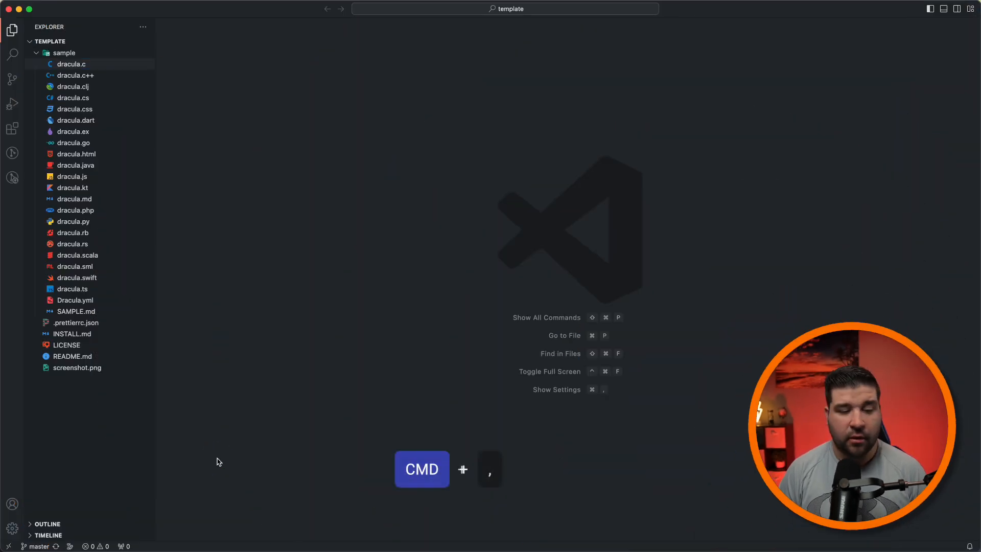
{"action": "key", "text": "Cmd+,"}
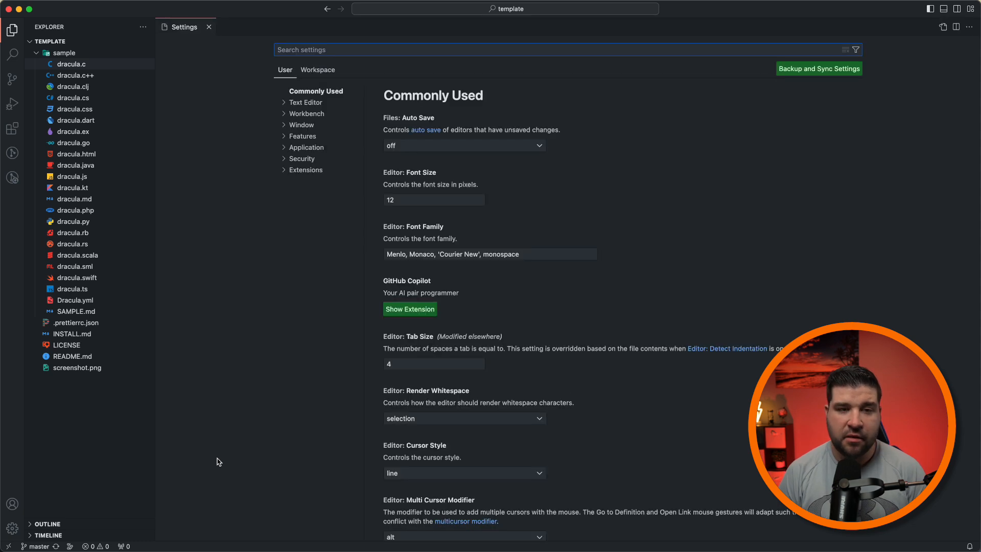
{"action": "type", "text": "workbench color"}
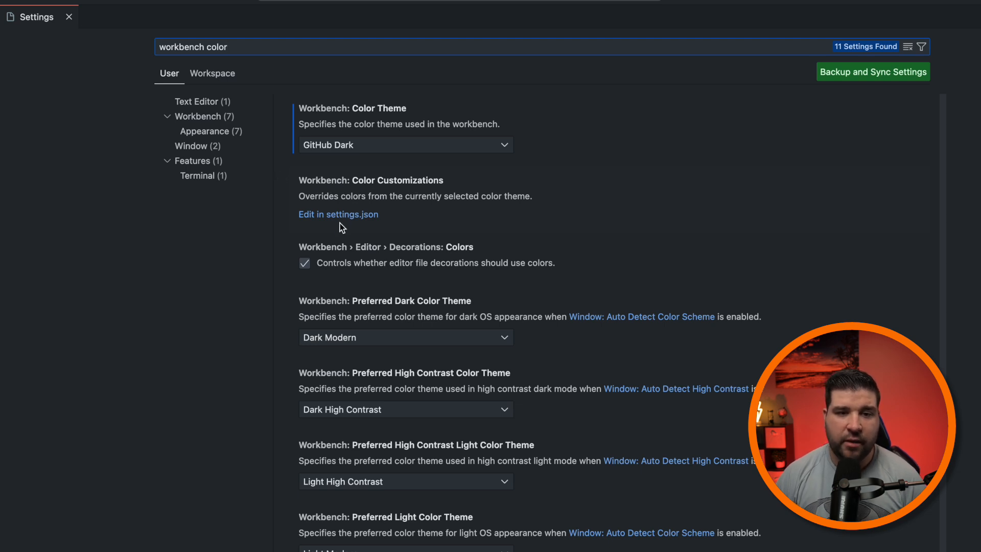
{"action": "mouse_move", "coordinate": [342, 220]}
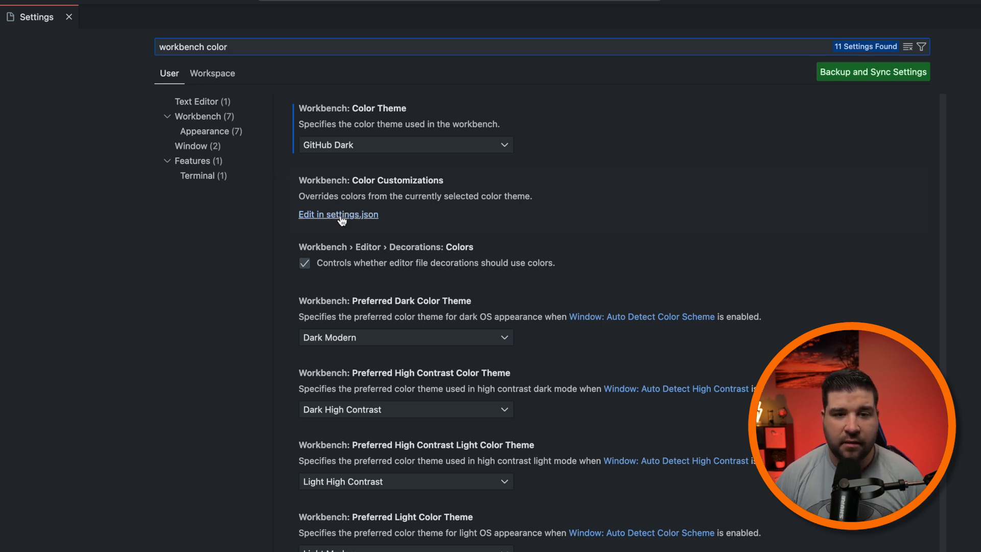
{"action": "left_click", "coordinate": [338, 214]}
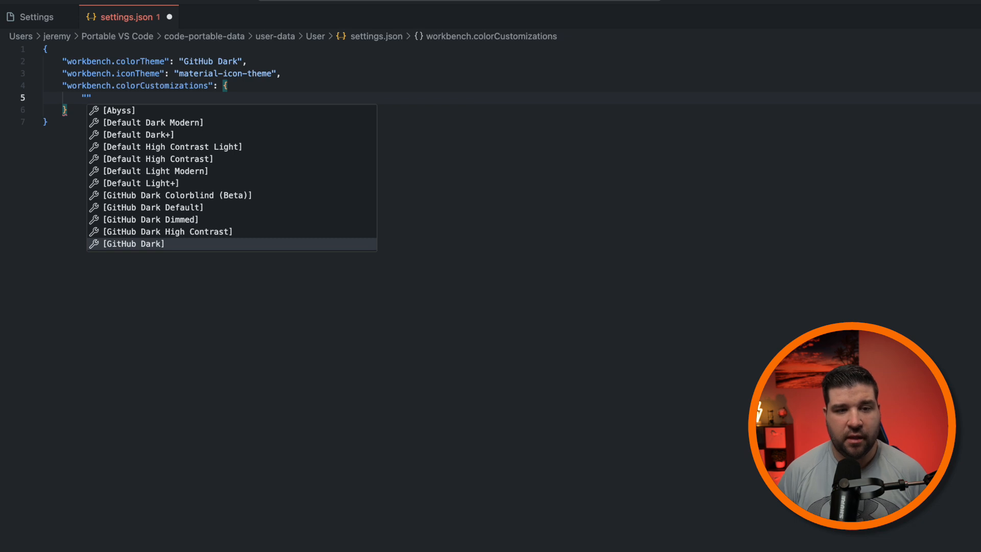
Step: Inside the "[GitHub Dark]" override block, begin a sideBar colour key
{"action": "left_click", "coordinate": [131, 244]}
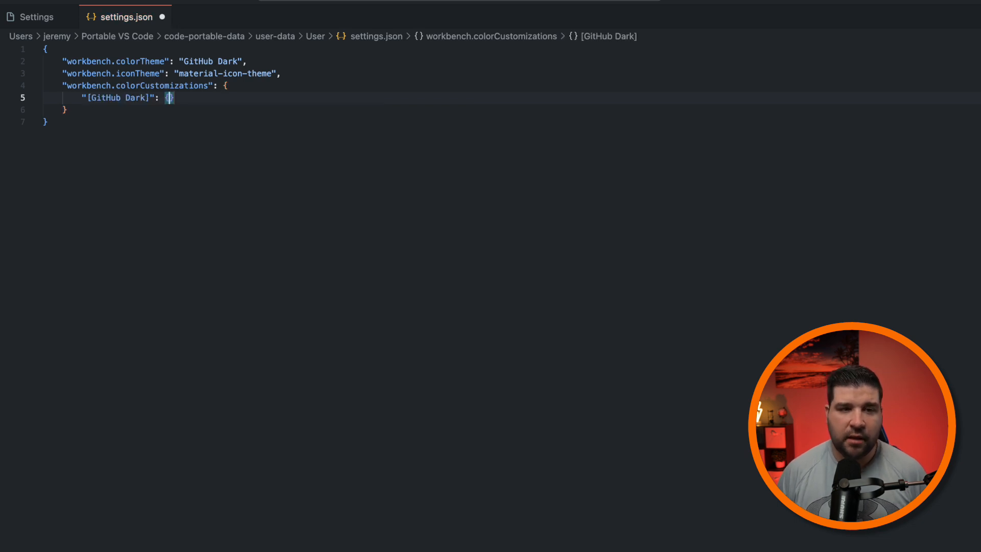
{"action": "type", "text": "\""}
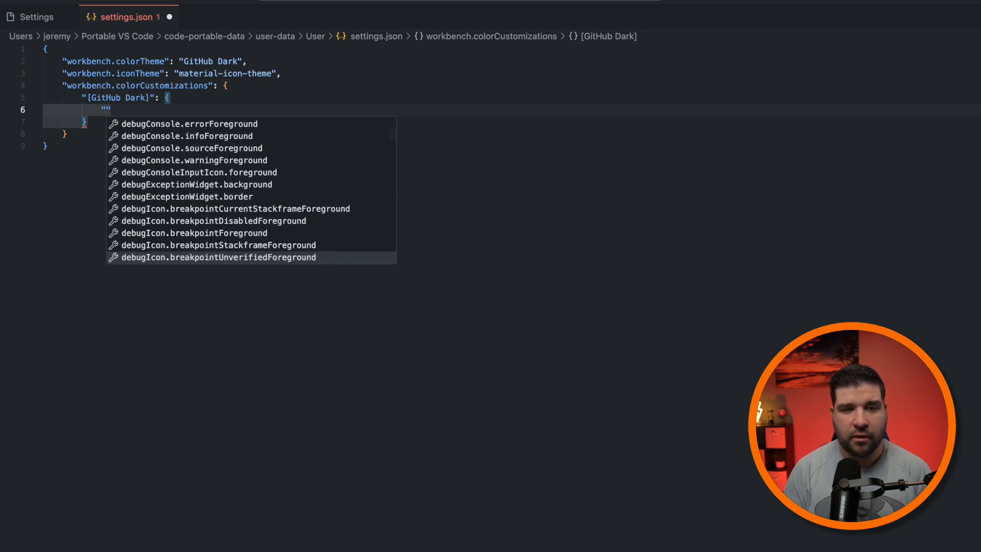
{"action": "type", "text": "side"}
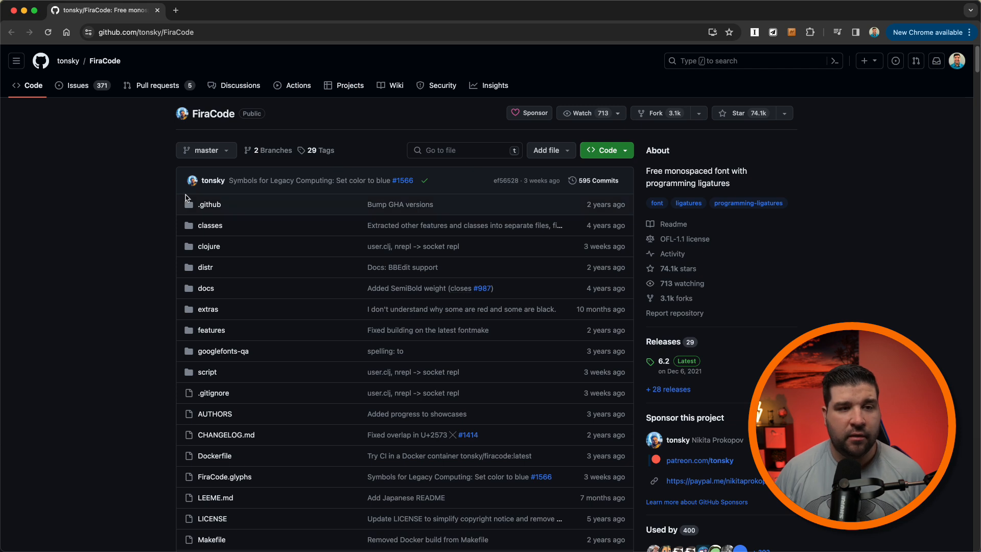
Step: Download the Fira_Code zip from GitHub and open its six TTF files in Font Book
{"action": "scroll", "scroll_direction": "down", "scroll_amount": 3}
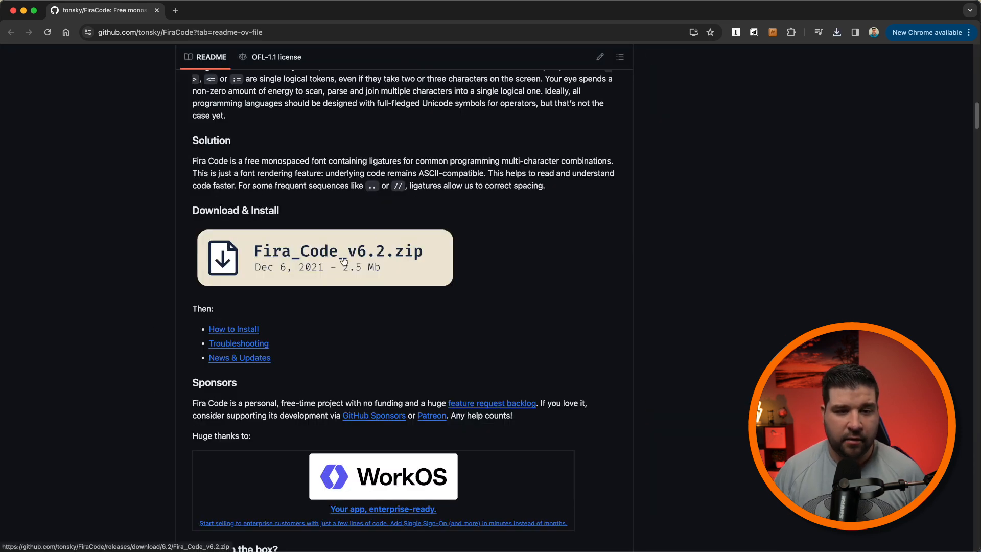
{"action": "left_click", "coordinate": [339, 258]}
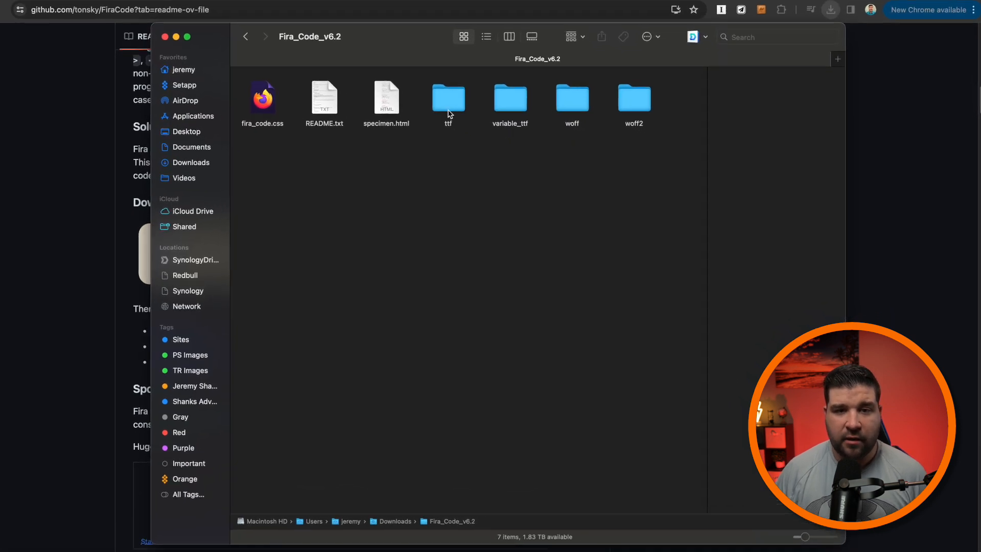
{"action": "double_click", "coordinate": [448, 97]}
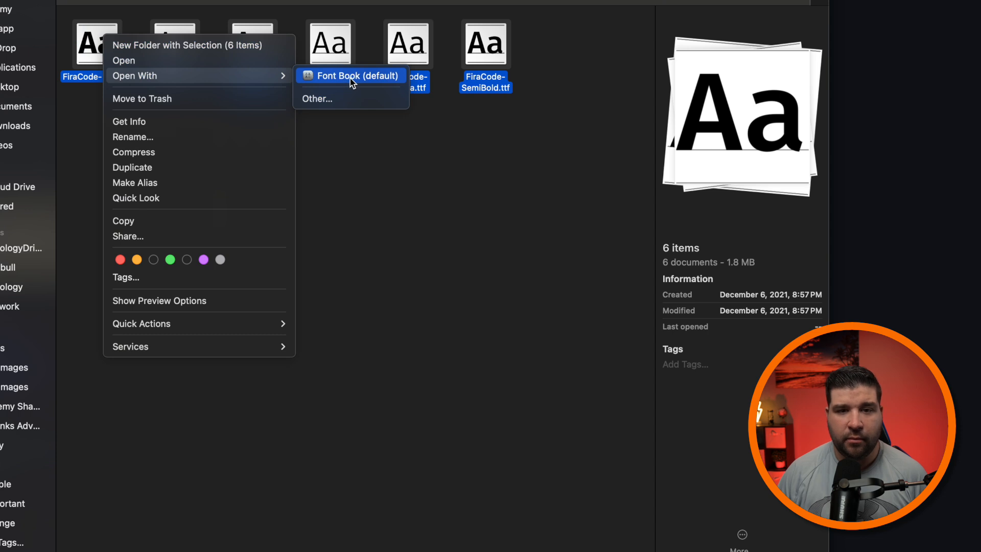
{"action": "left_click", "coordinate": [353, 76]}
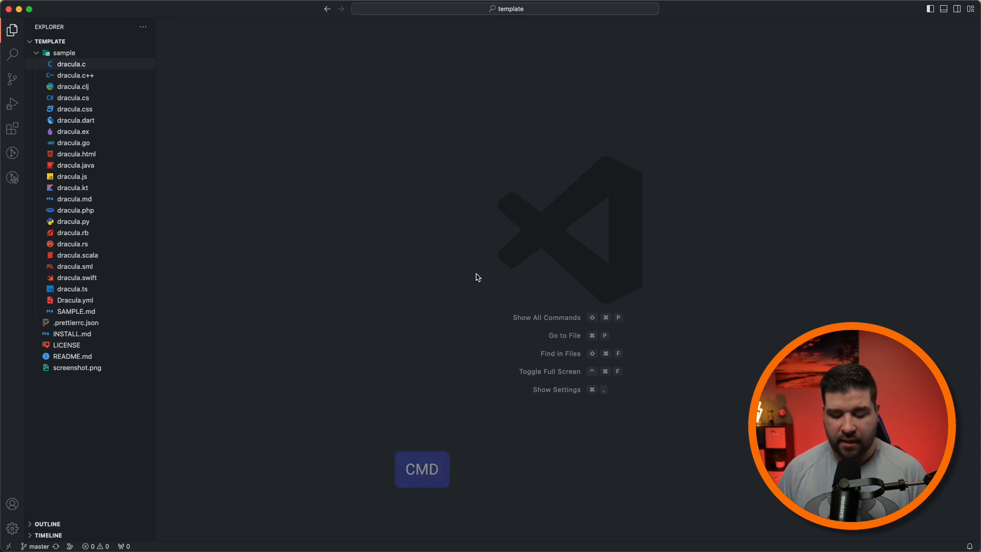
Step: Prepend 'Fira Code,' to the Editor: Font Family setting
{"action": "key", "text": "Cmd+,"}
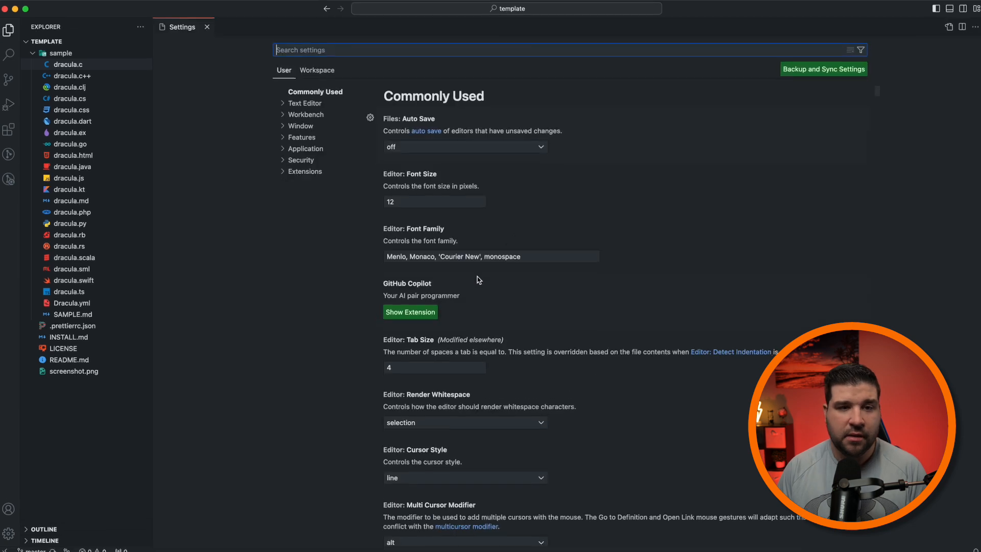
{"action": "type", "text": "font"}
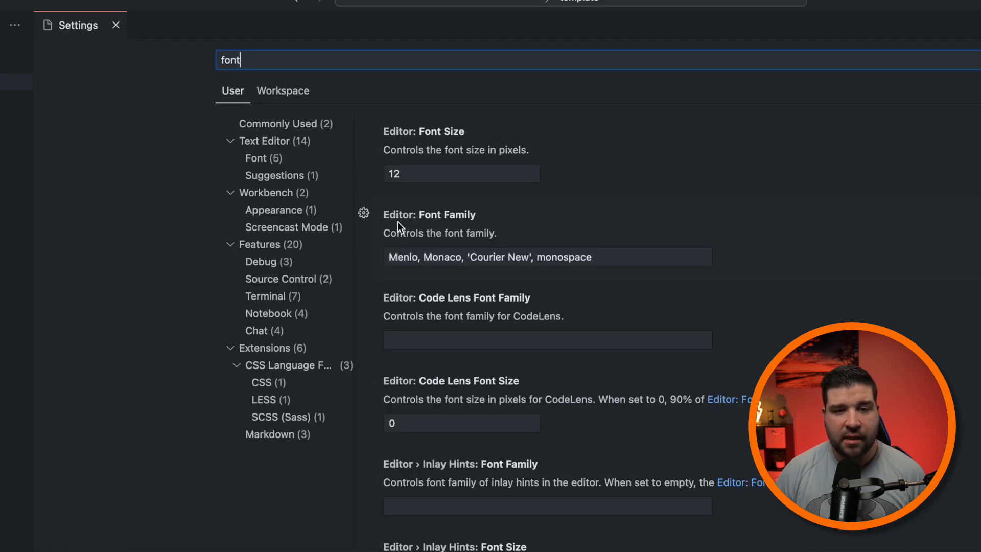
{"action": "left_click", "coordinate": [547, 256]}
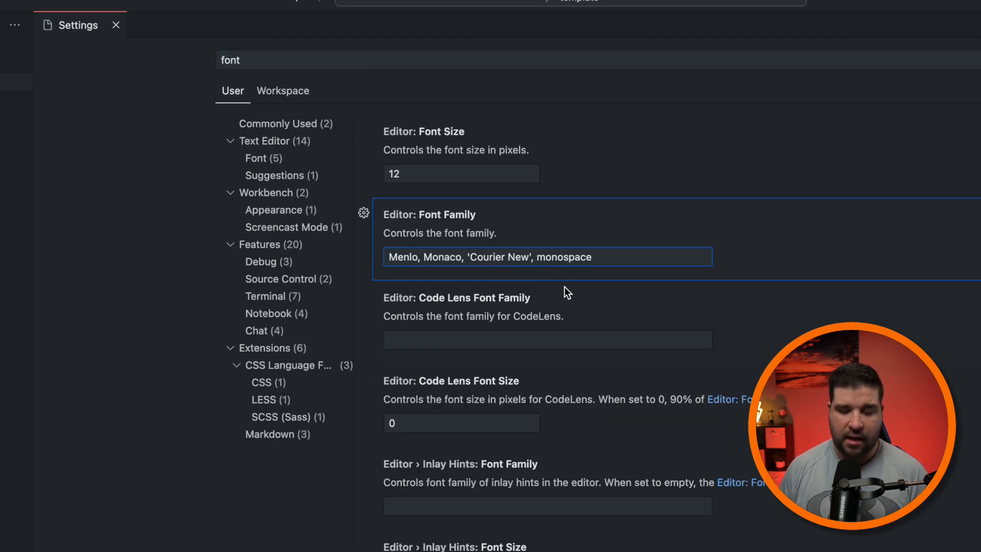
{"action": "type", "text": ","}
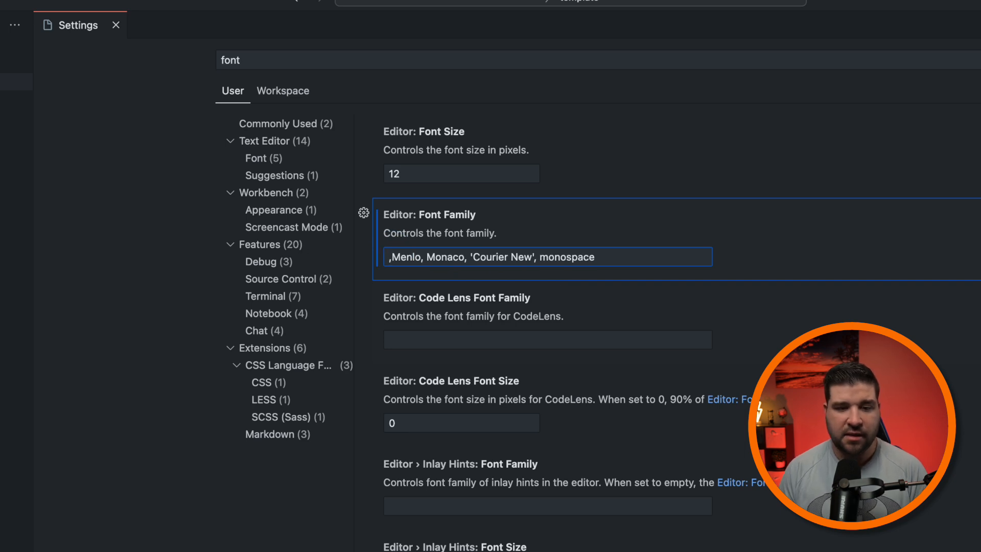
{"action": "type", "text": "Fira Code"}
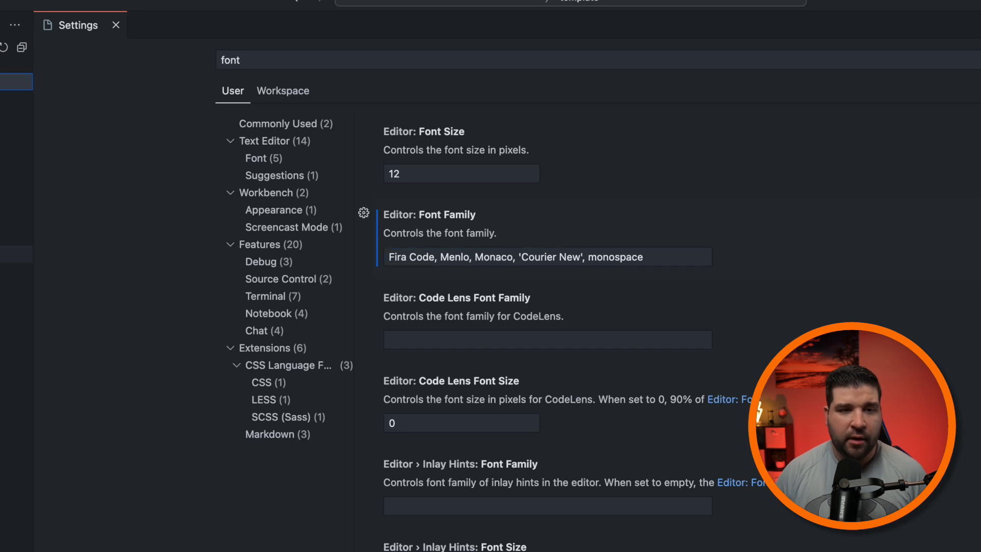
{"action": "left_click", "coordinate": [175, 25]}
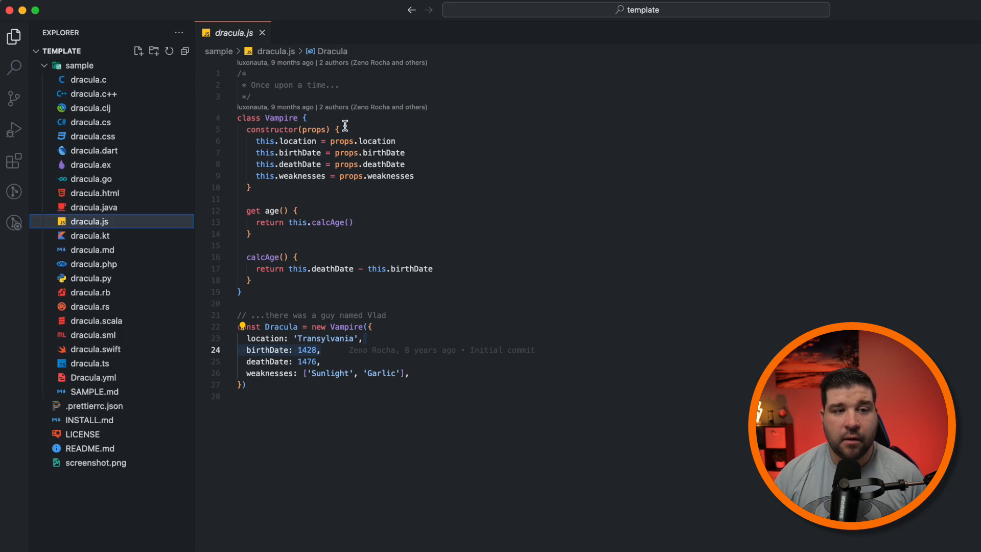
{"action": "mouse_move", "coordinate": [231, 40]}
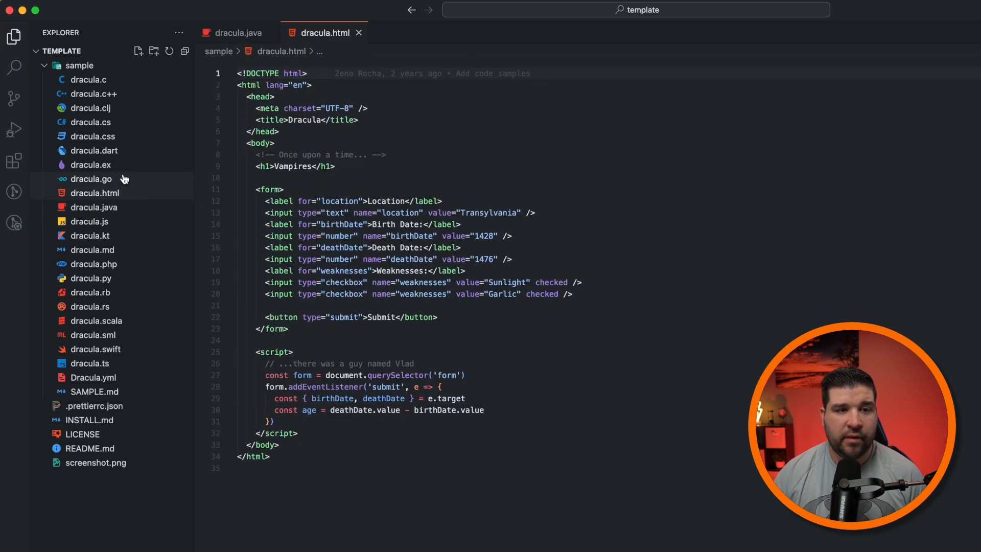
Step: Open dracula.go and bring up the integrated terminal beneath it
{"action": "left_click", "coordinate": [91, 179]}
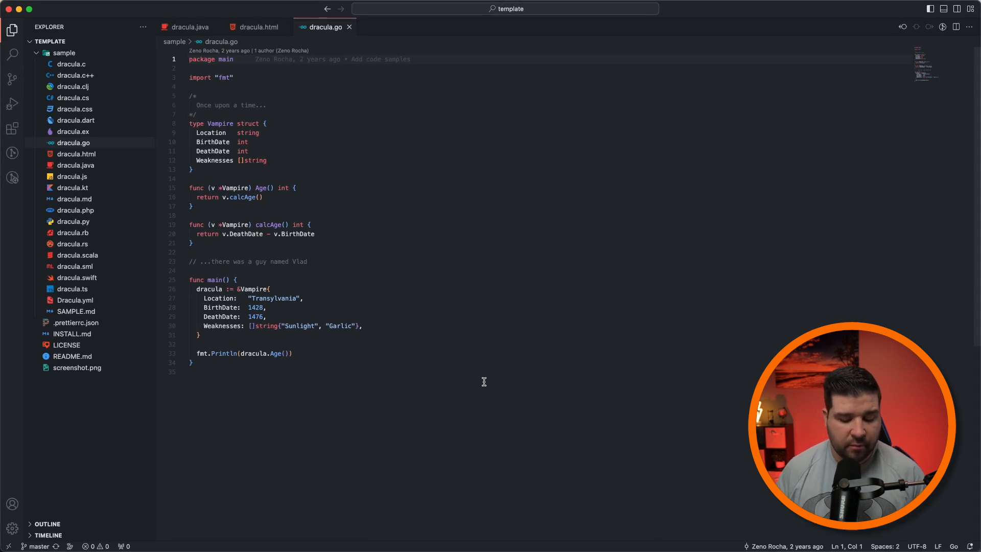
{"action": "key", "text": "ctrl++"}
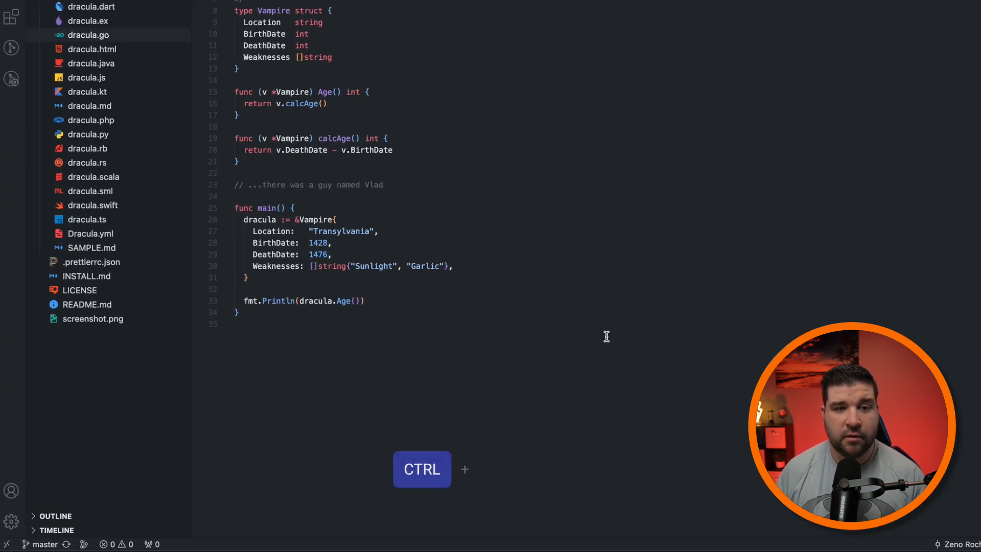
{"action": "key", "text": "Ctrl+`"}
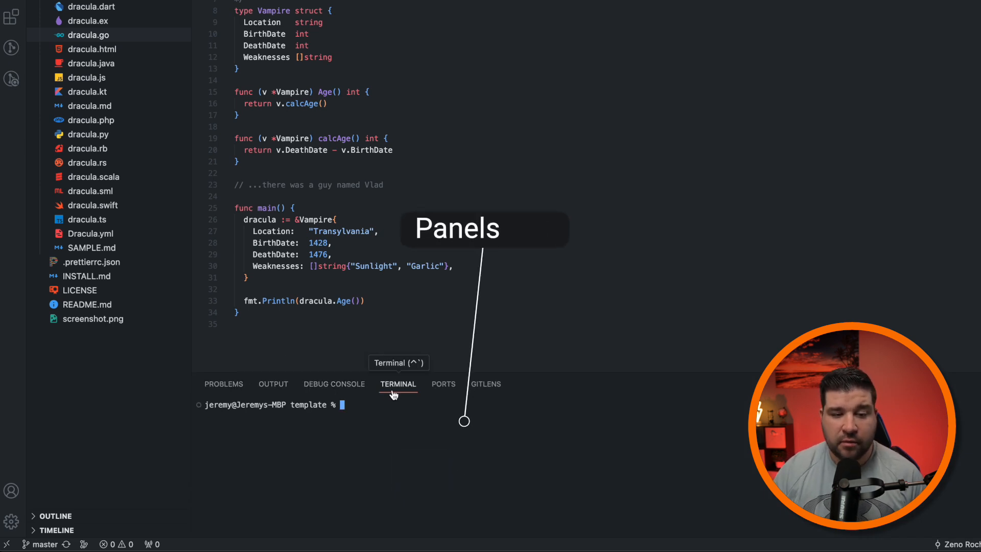
{"action": "mouse_move", "coordinate": [503, 389]}
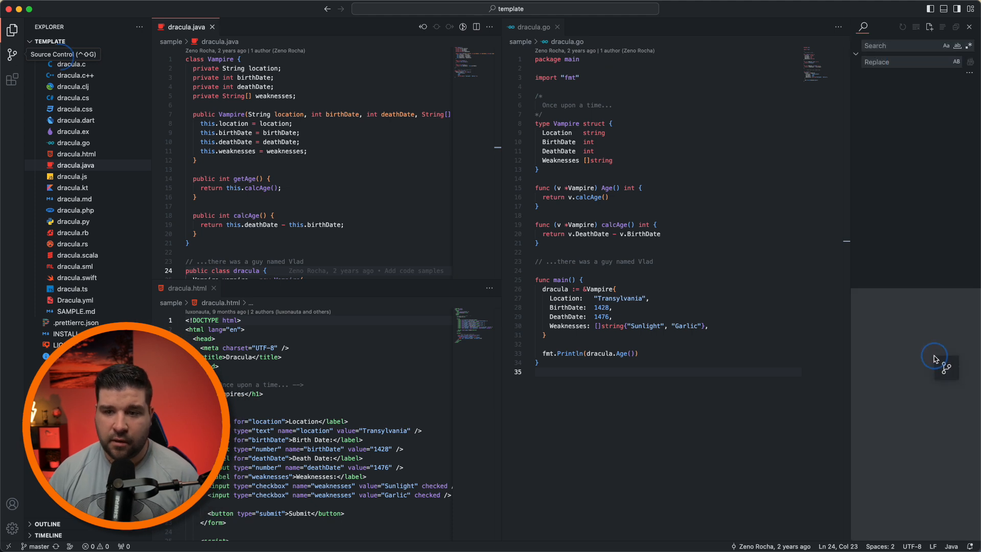
Step: Move source control into the secondary sidebar and the primary sidebar to the right
{"action": "left_click", "coordinate": [10, 52]}
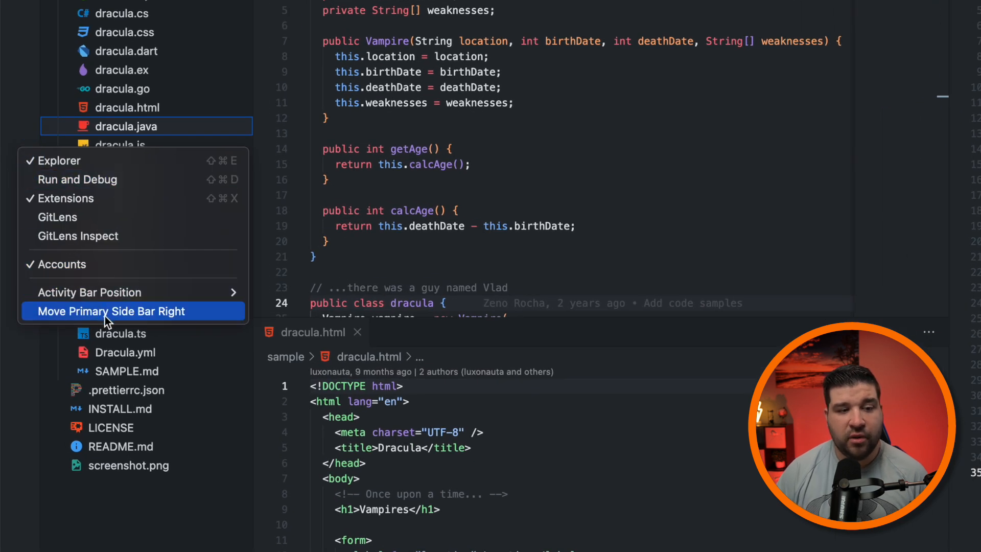
{"action": "left_click", "coordinate": [111, 311]}
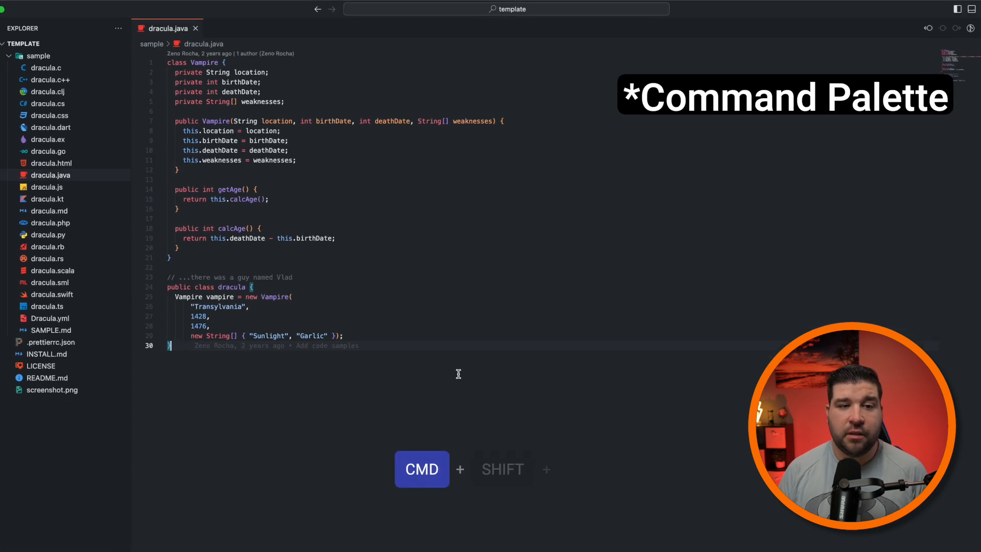
Step: In Keyboard Shortcuts, rebind Accept Inline Completion to Ctrl+\
{"action": "type", "text": "keyboard shortcuts"}
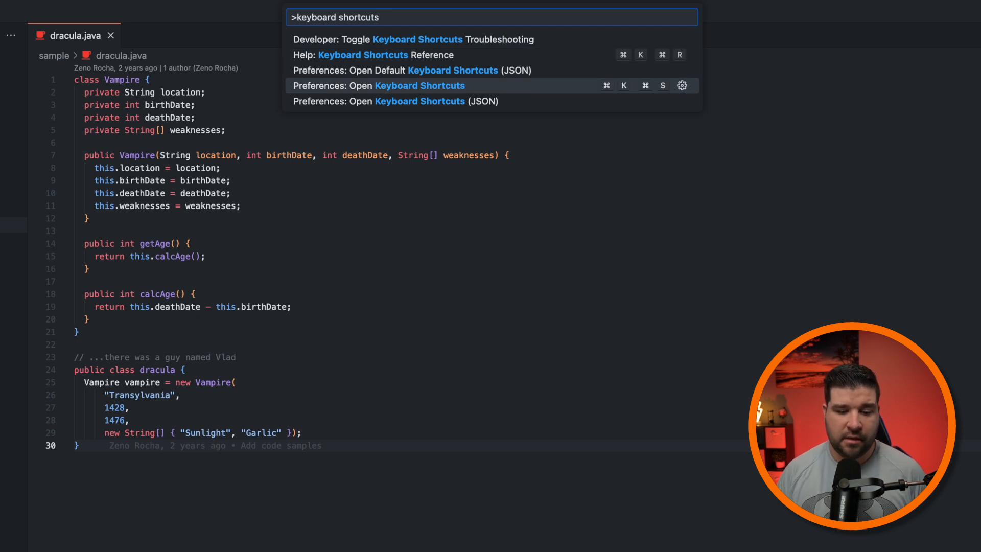
{"action": "left_click", "coordinate": [380, 86]}
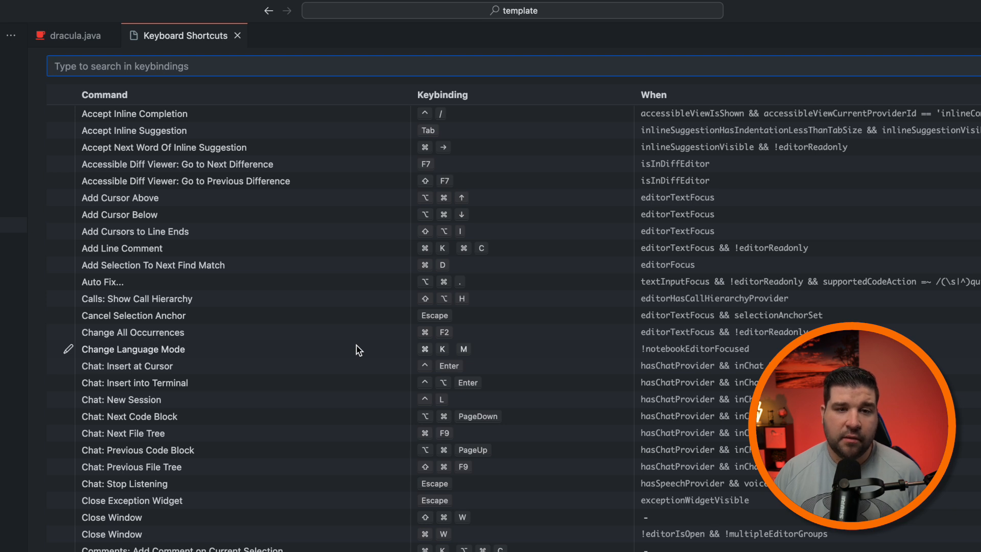
{"action": "mouse_move", "coordinate": [773, 130]}
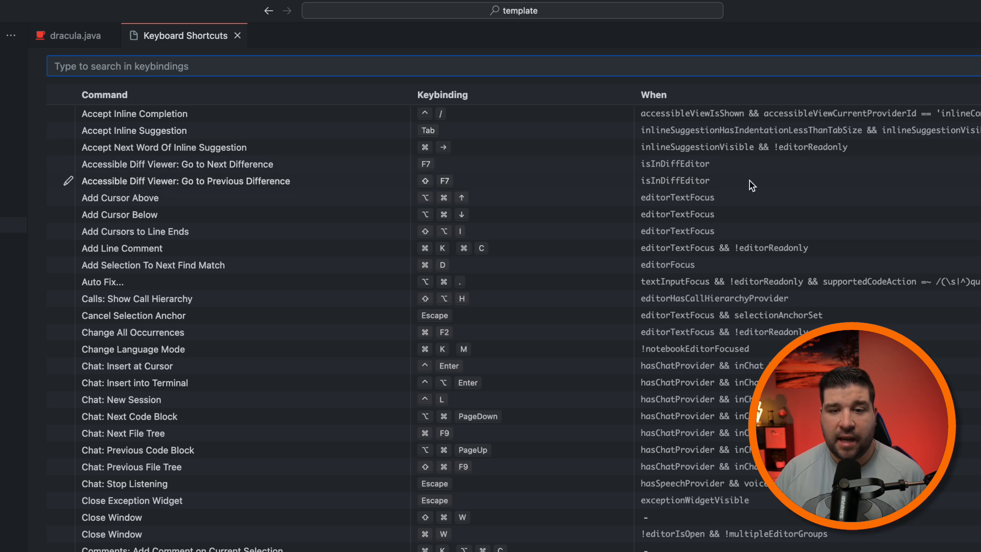
{"action": "mouse_move", "coordinate": [429, 207]}
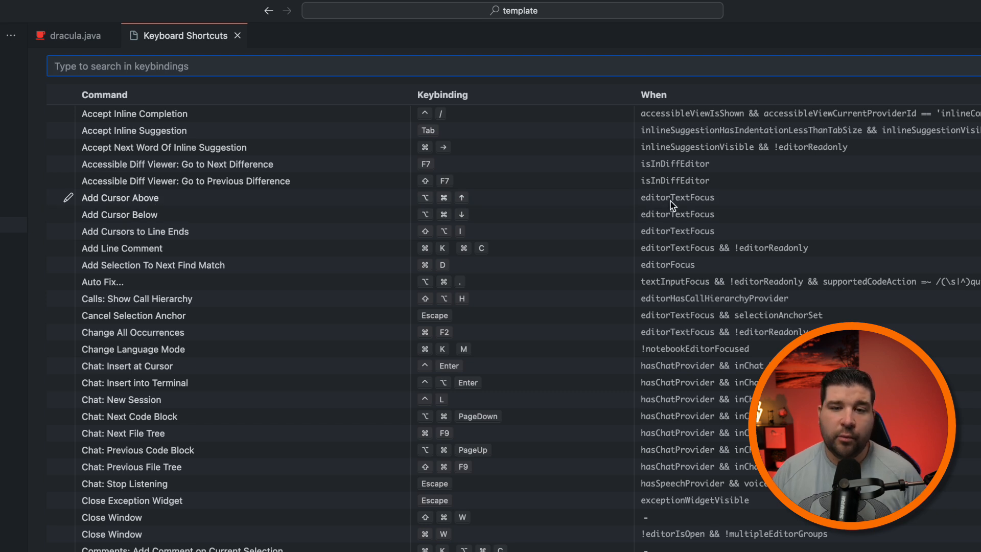
{"action": "mouse_move", "coordinate": [701, 206]}
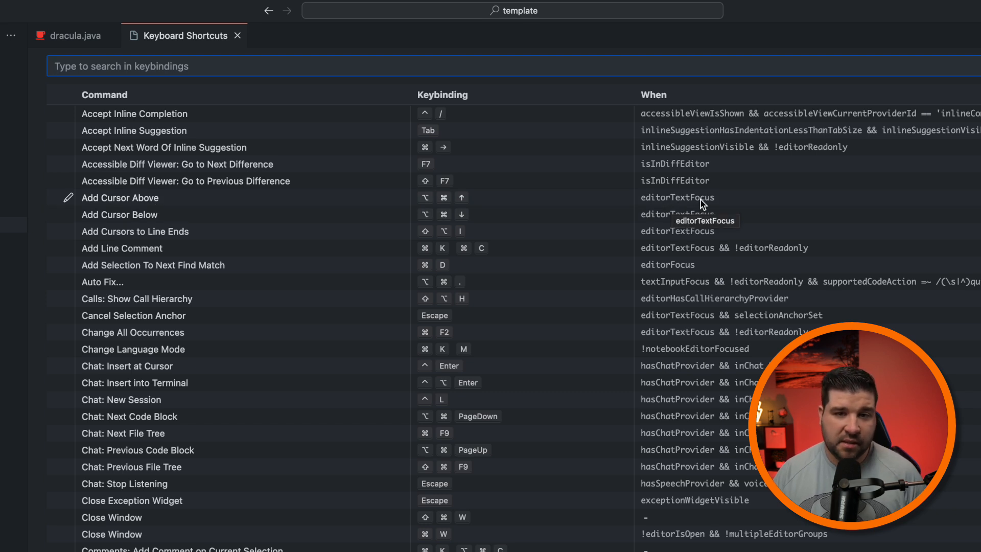
{"action": "mouse_move", "coordinate": [210, 134]}
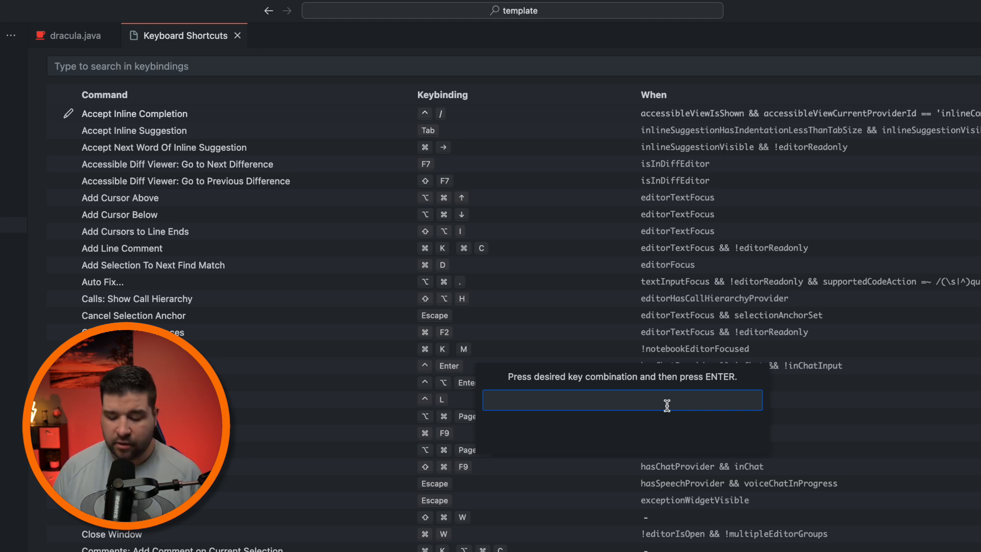
{"action": "key", "text": "ctrl+\\"}
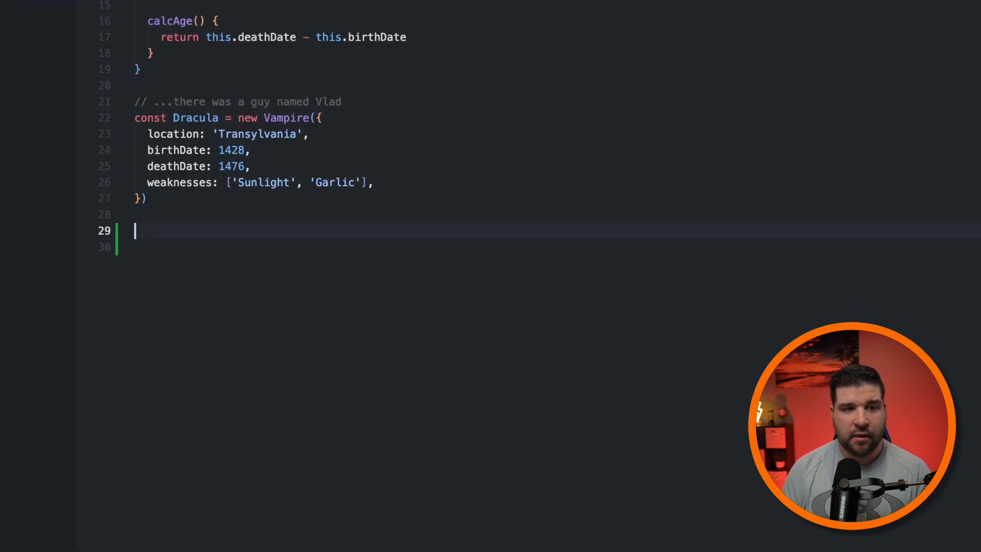
{"action": "type", "text": "log"}
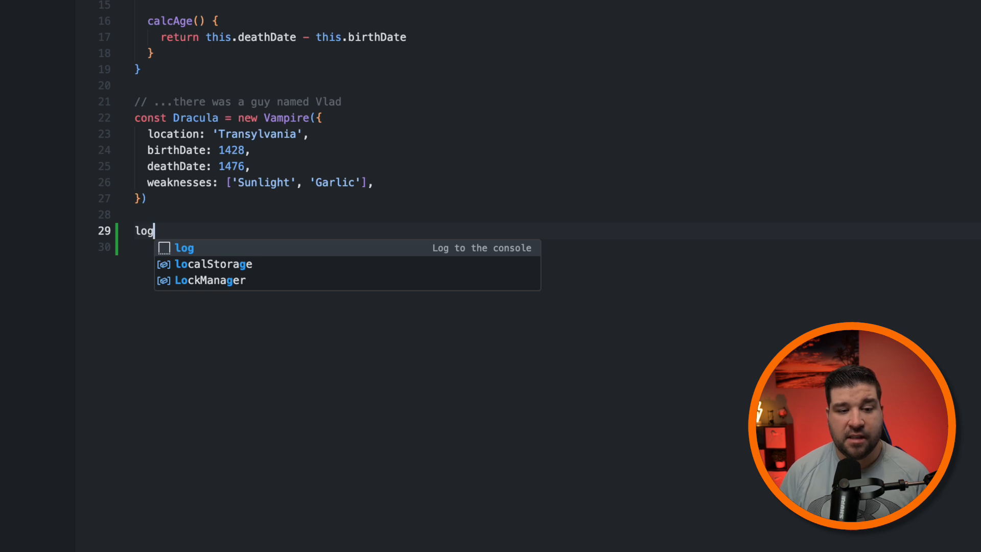
{"action": "key", "text": "Tab"}
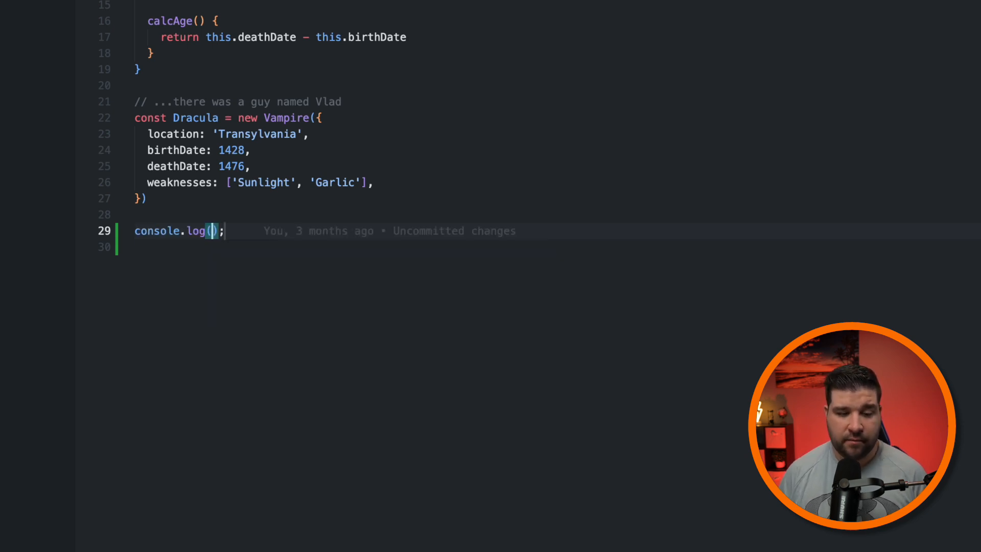
{"action": "type", "text": "for"}
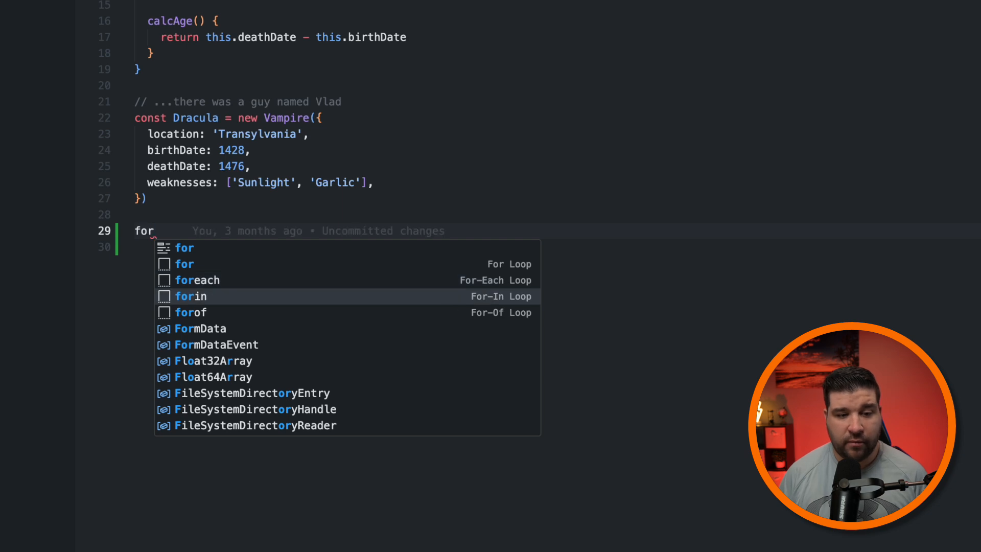
{"action": "left_click", "coordinate": [197, 280]}
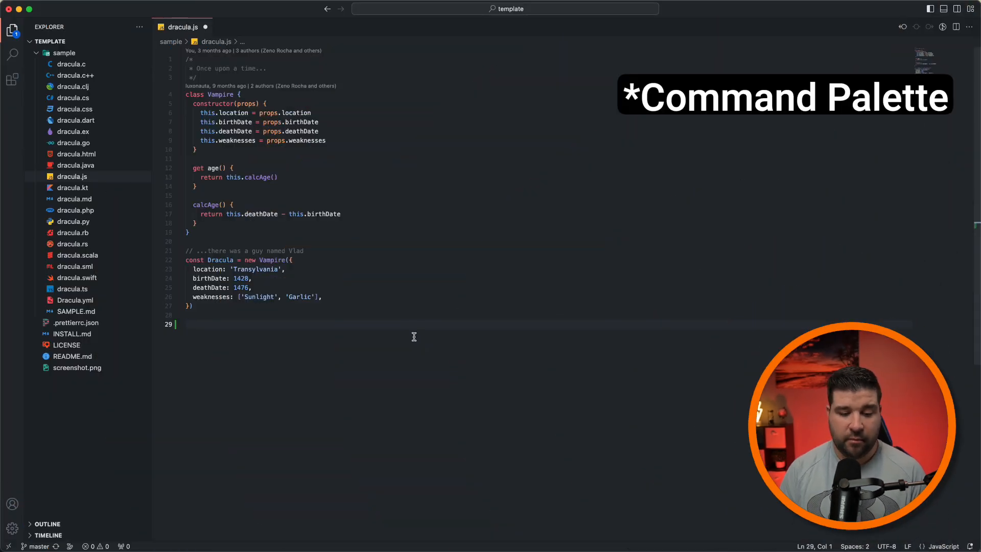
Step: Run Snippets: Configure User Snippets from the Command Palette
{"action": "key", "text": "Cmd+Shift+P"}
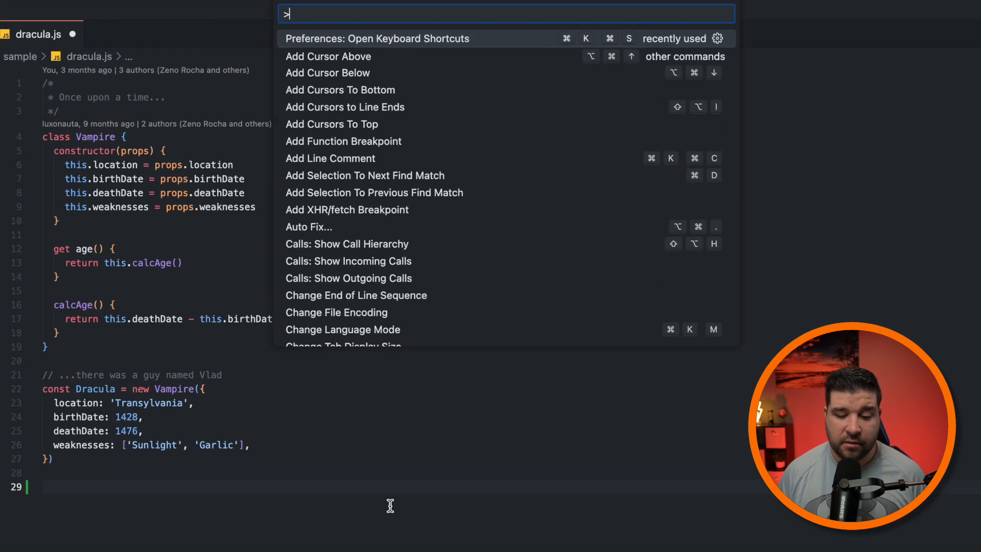
{"action": "type", "text": "user sn"}
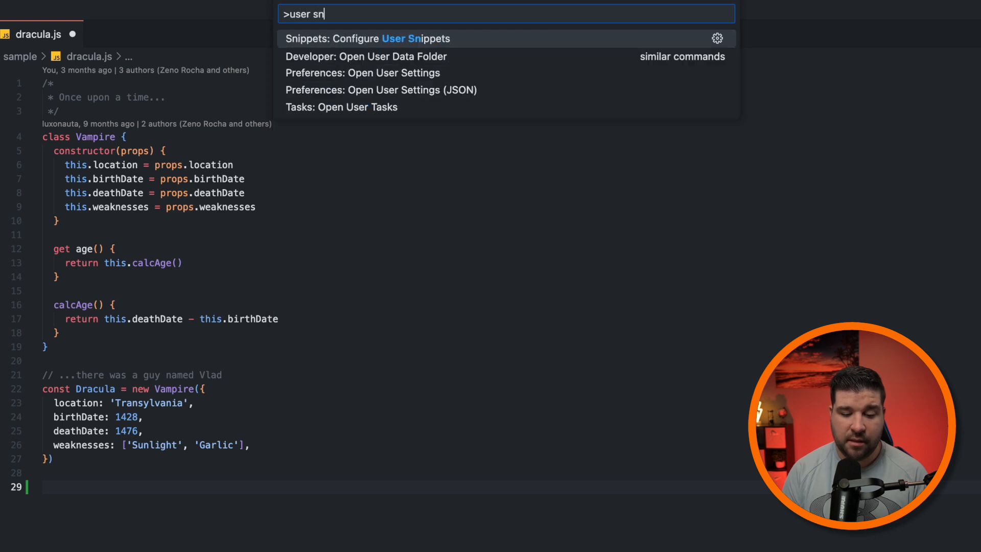
{"action": "type", "text": "ippets"}
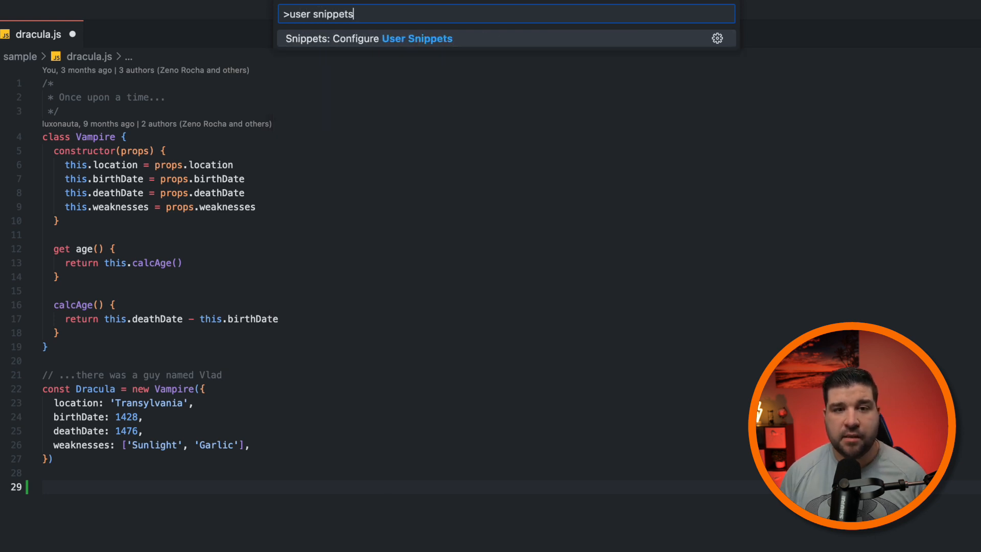
{"action": "left_click", "coordinate": [373, 39]}
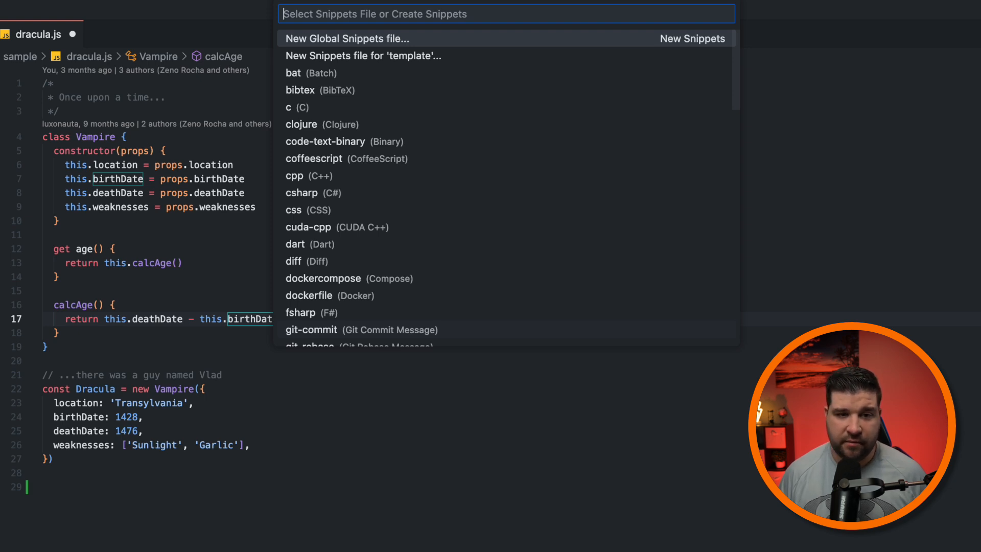
Step: Pick javascript.json and insert the Named Function snippet with prefix nfunc
{"action": "type", "text": "jad"}
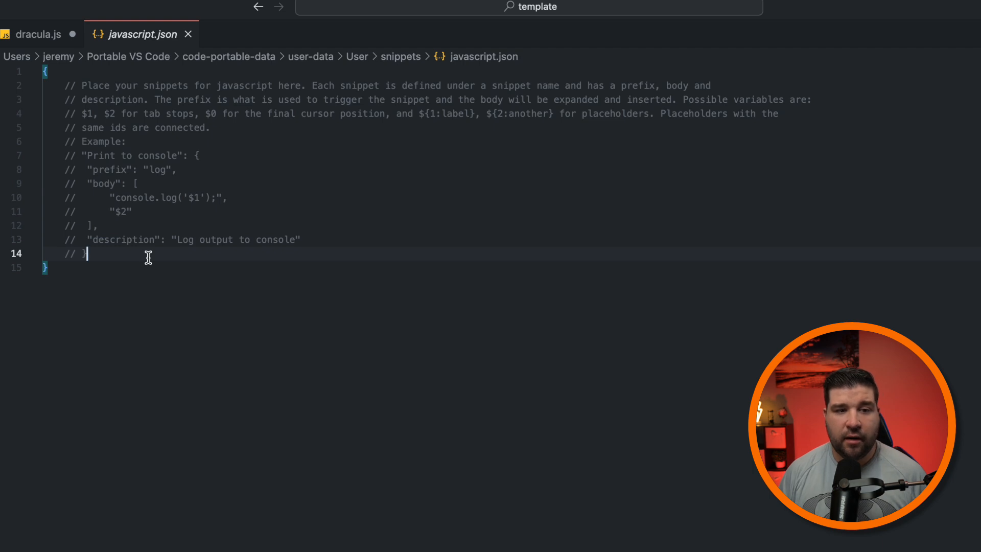
{"action": "key", "text": "Enter"}
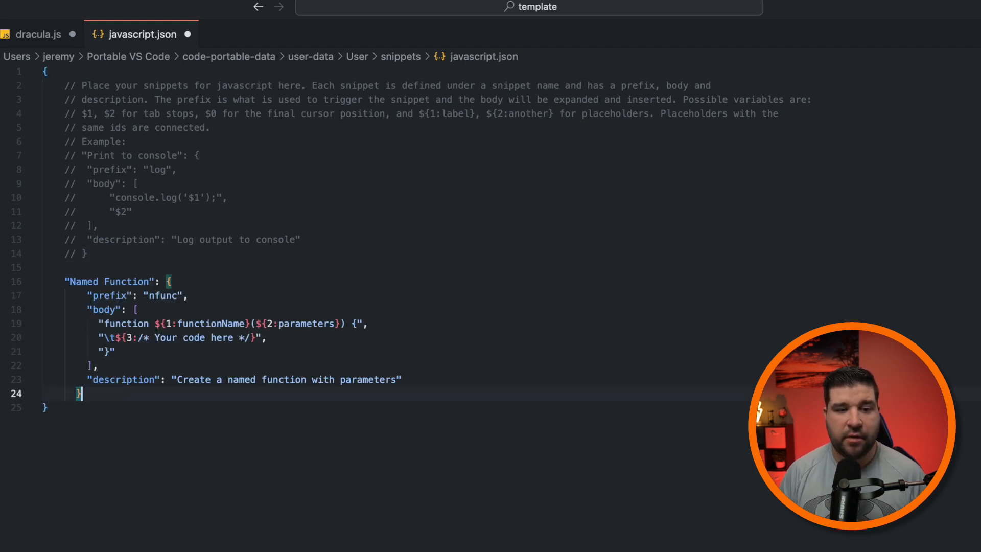
{"action": "mouse_move", "coordinate": [137, 282]}
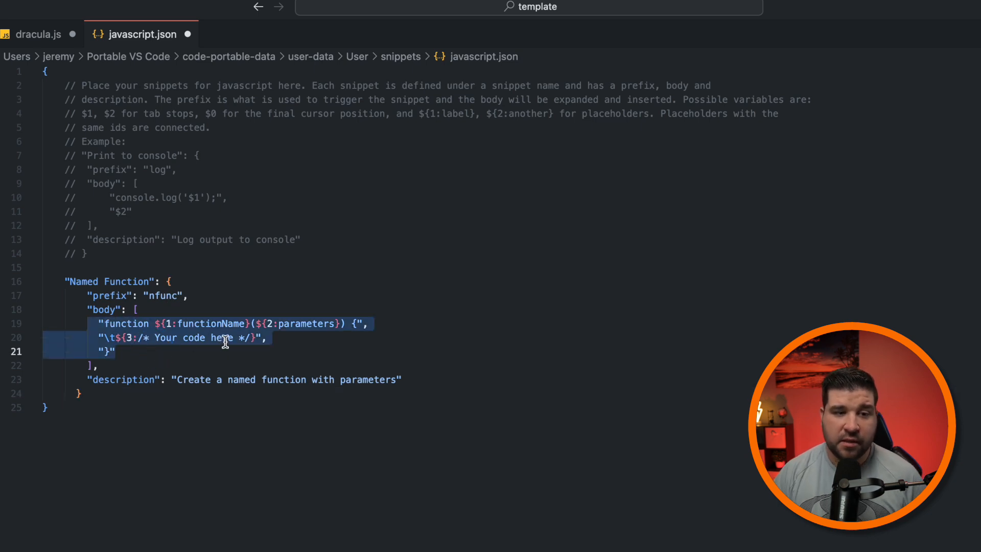
{"action": "left_click", "coordinate": [157, 337]}
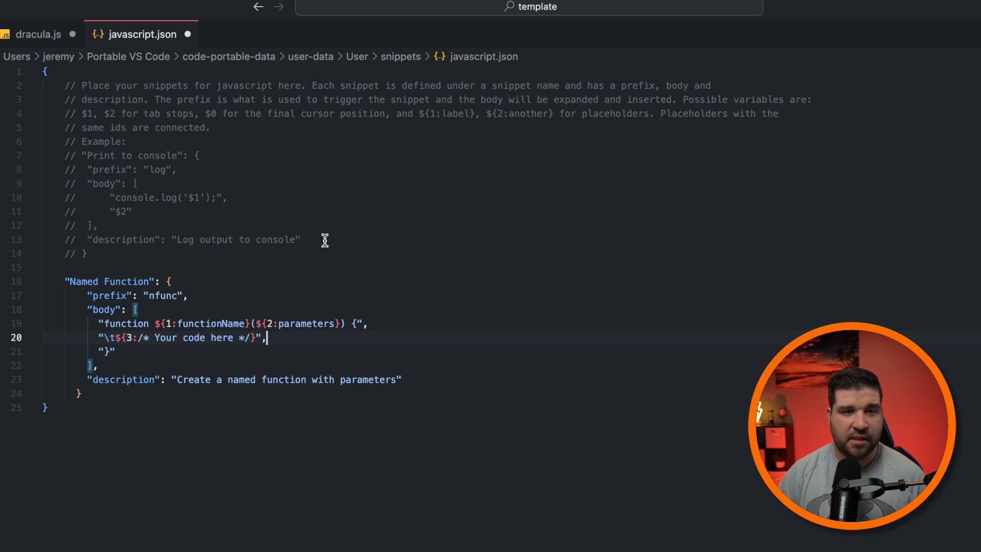
Step: In dracula.js, expand 'nfunc' into a function named myfunction with parameter myobject
{"action": "left_click", "coordinate": [36, 32]}
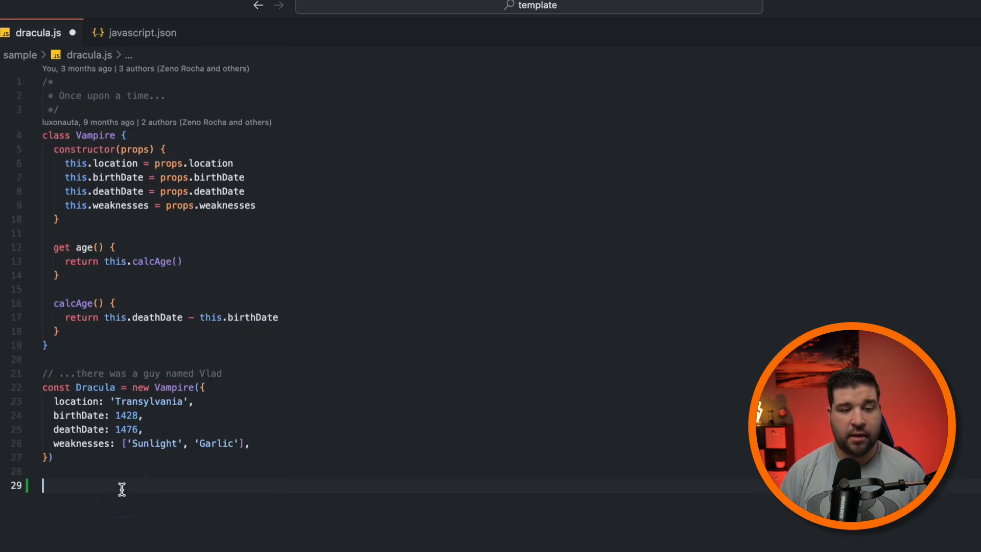
{"action": "type", "text": "n"}
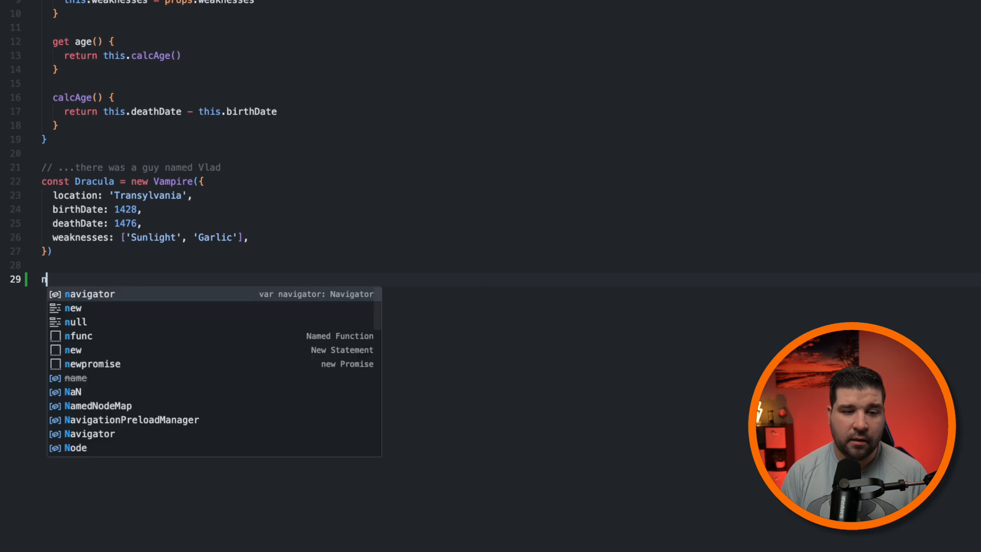
{"action": "type", "text": "func"}
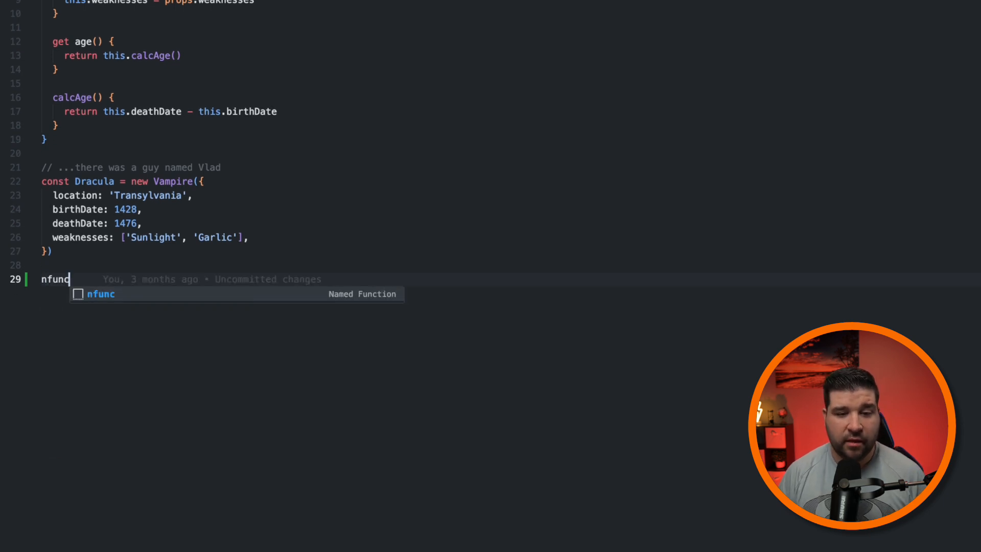
{"action": "key", "text": "Tab"}
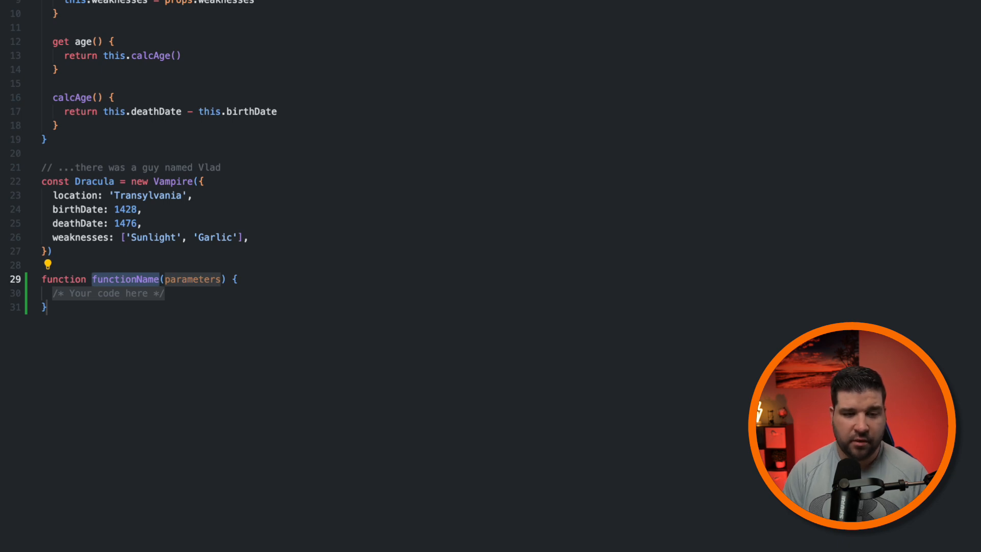
{"action": "type", "text": "myfunction"}
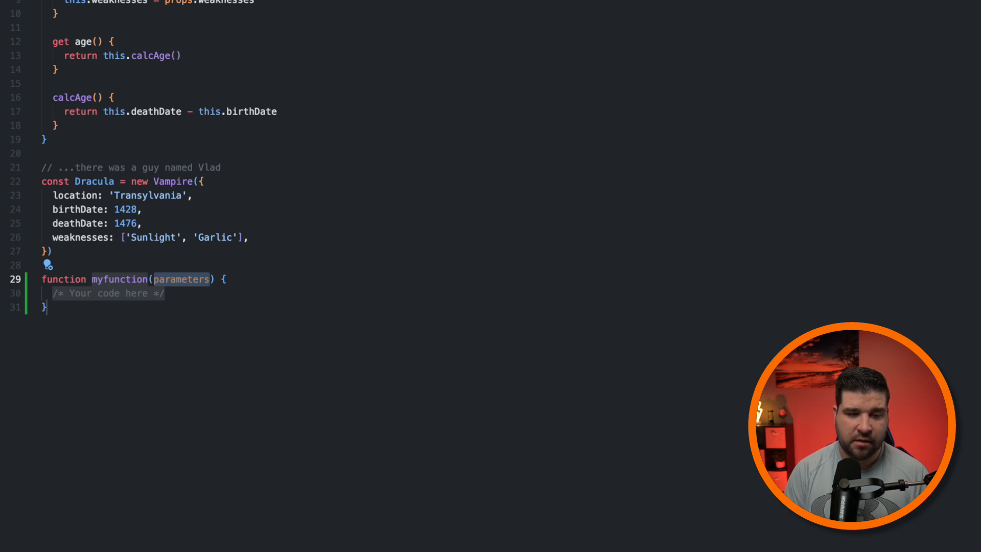
{"action": "type", "text": "my"}
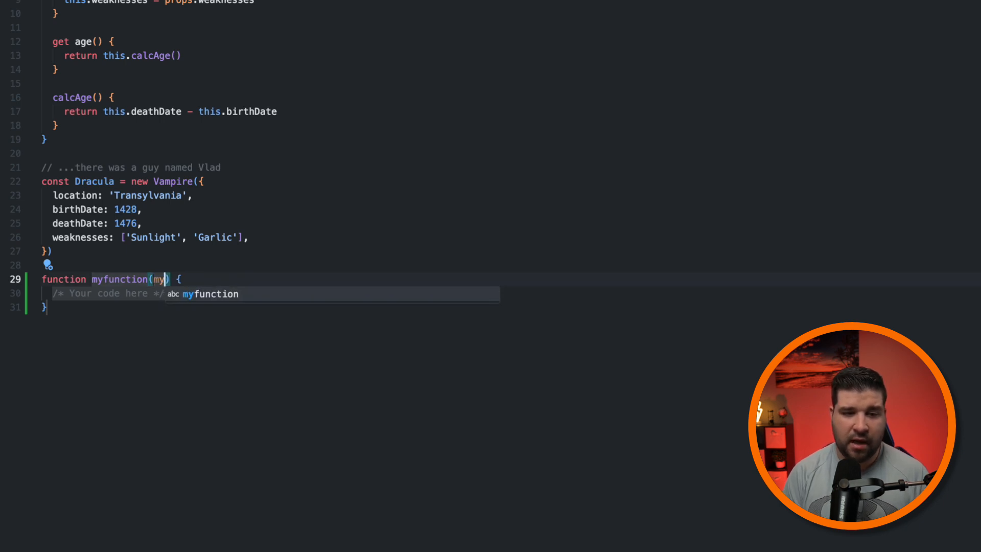
{"action": "type", "text": "object"}
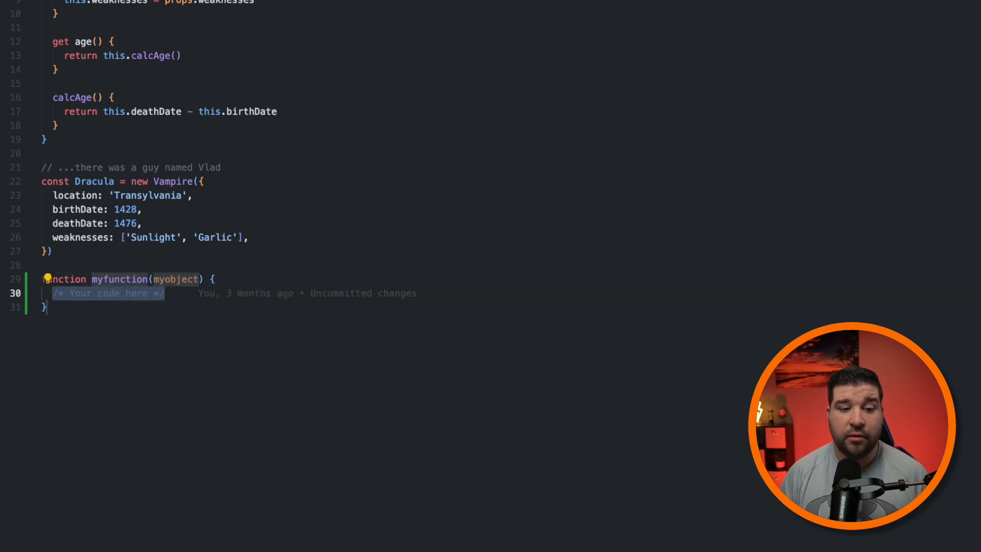